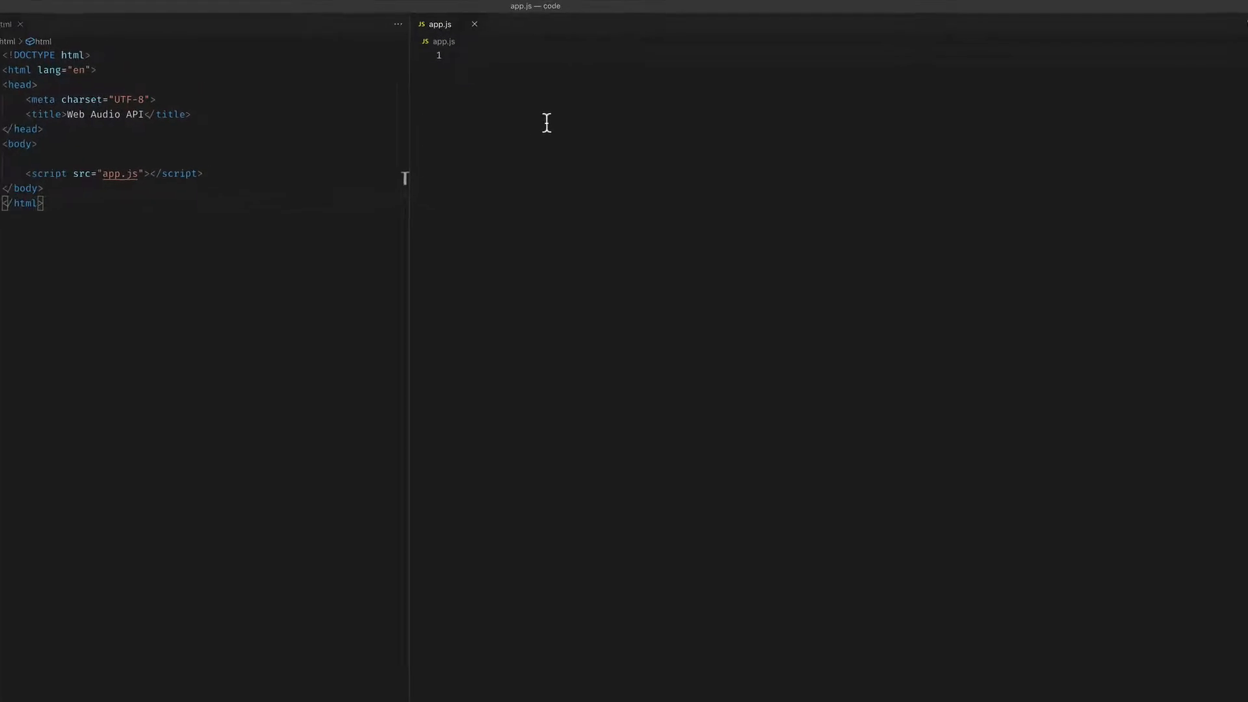
# Write 'var ctx = new AudioContext();' and 'console.log(ctx)' in app.js.
pyautogui.write('var c')
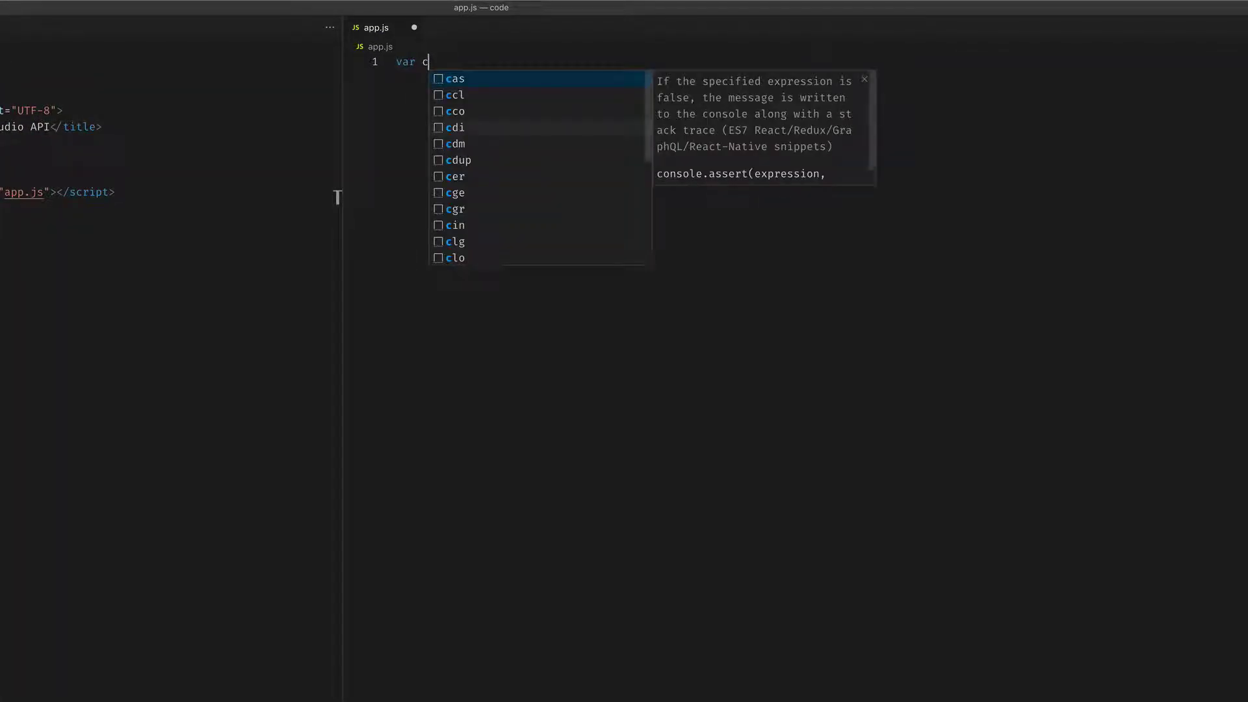
pyautogui.write('tx =')
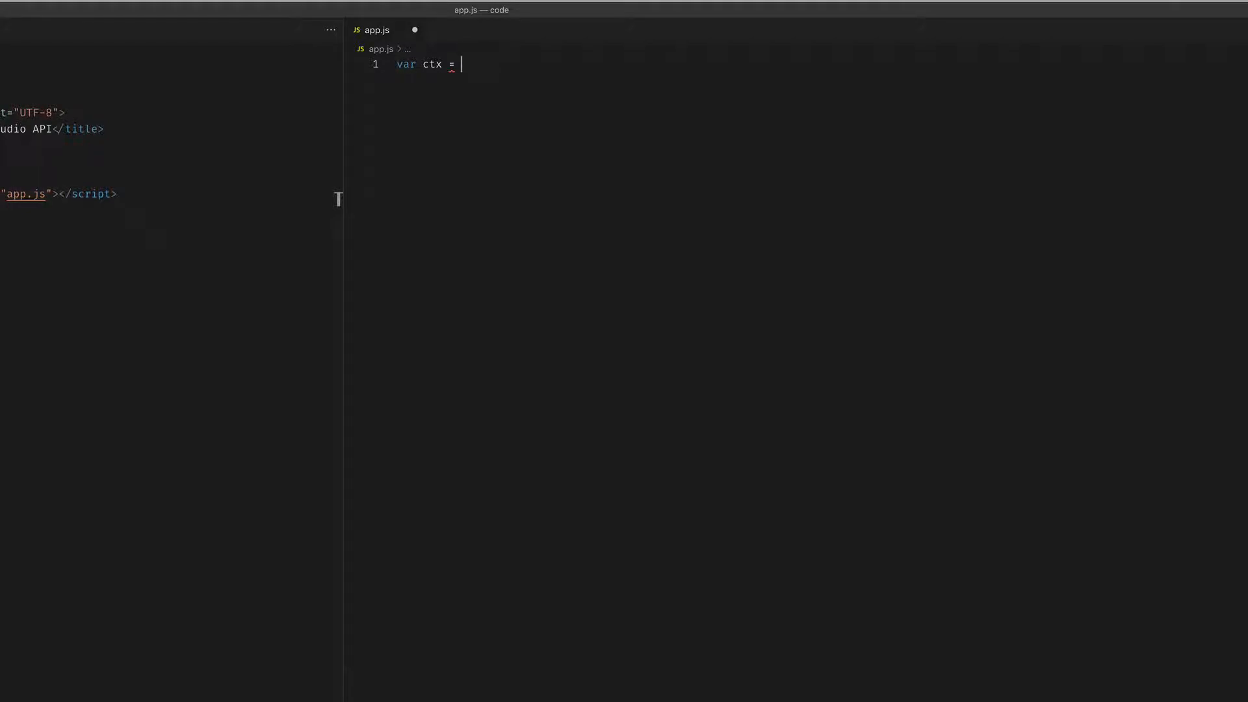
pyautogui.write('new')
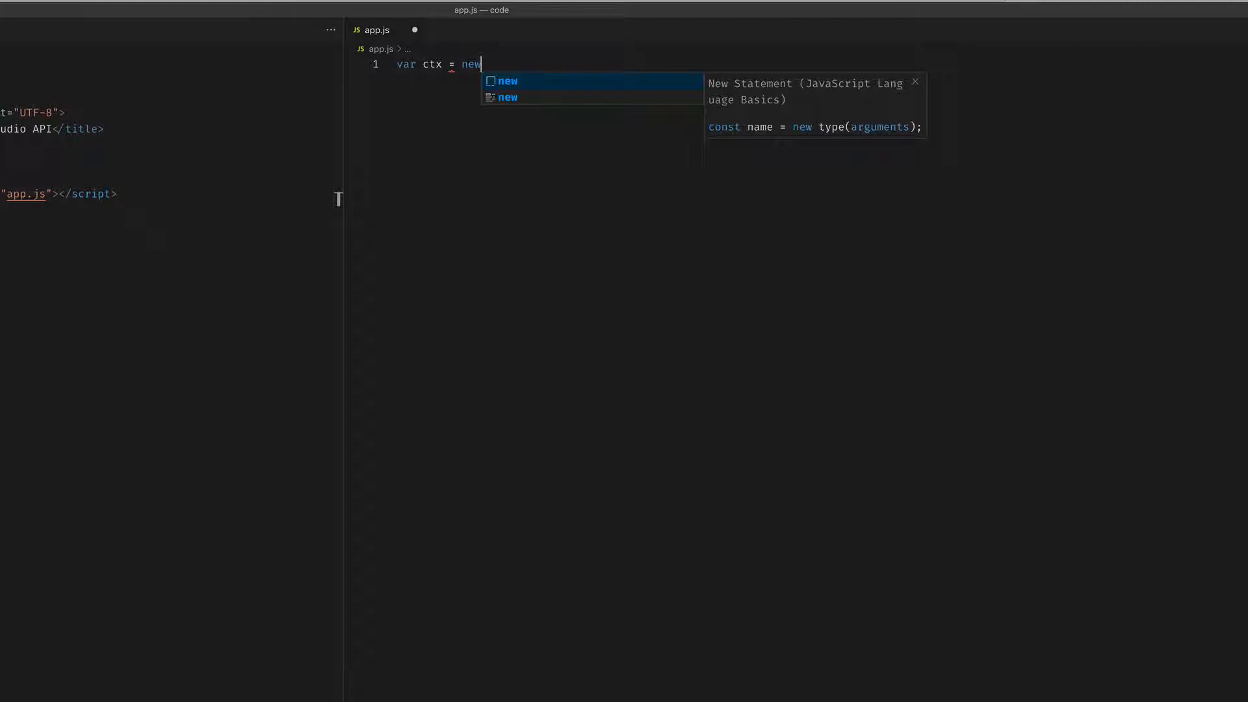
pyautogui.write('AudioContext();')
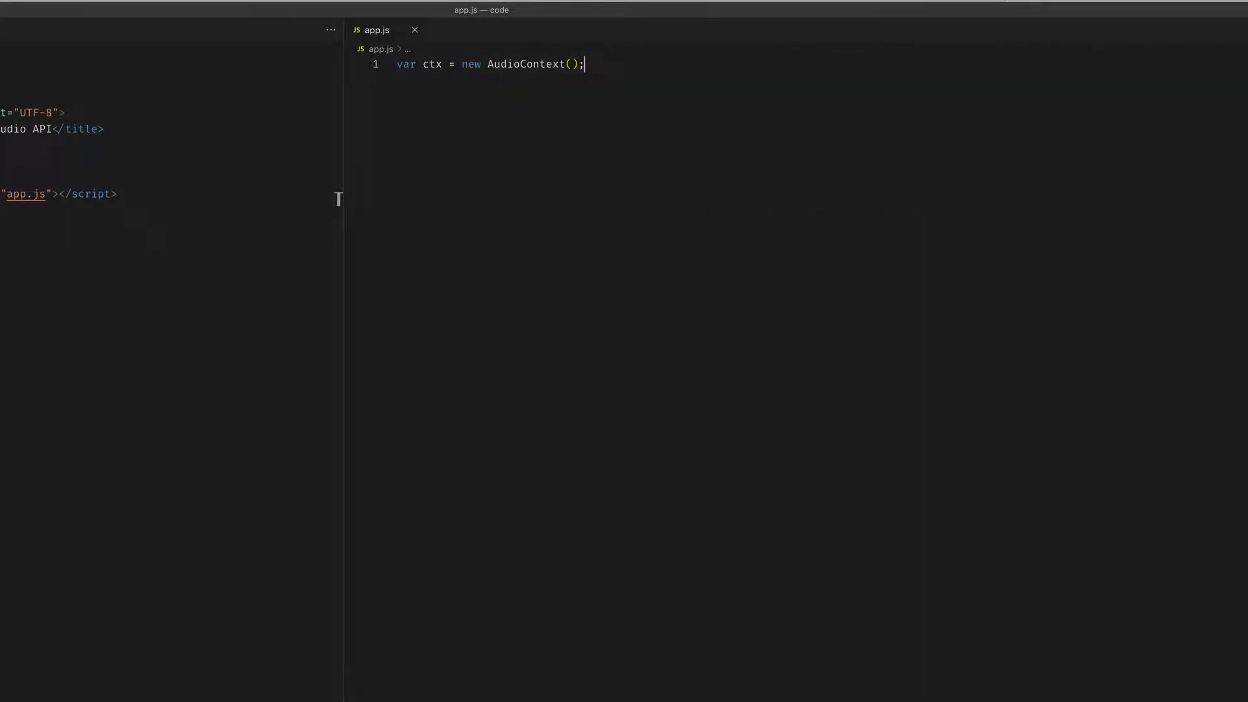
pyautogui.write('console.log')
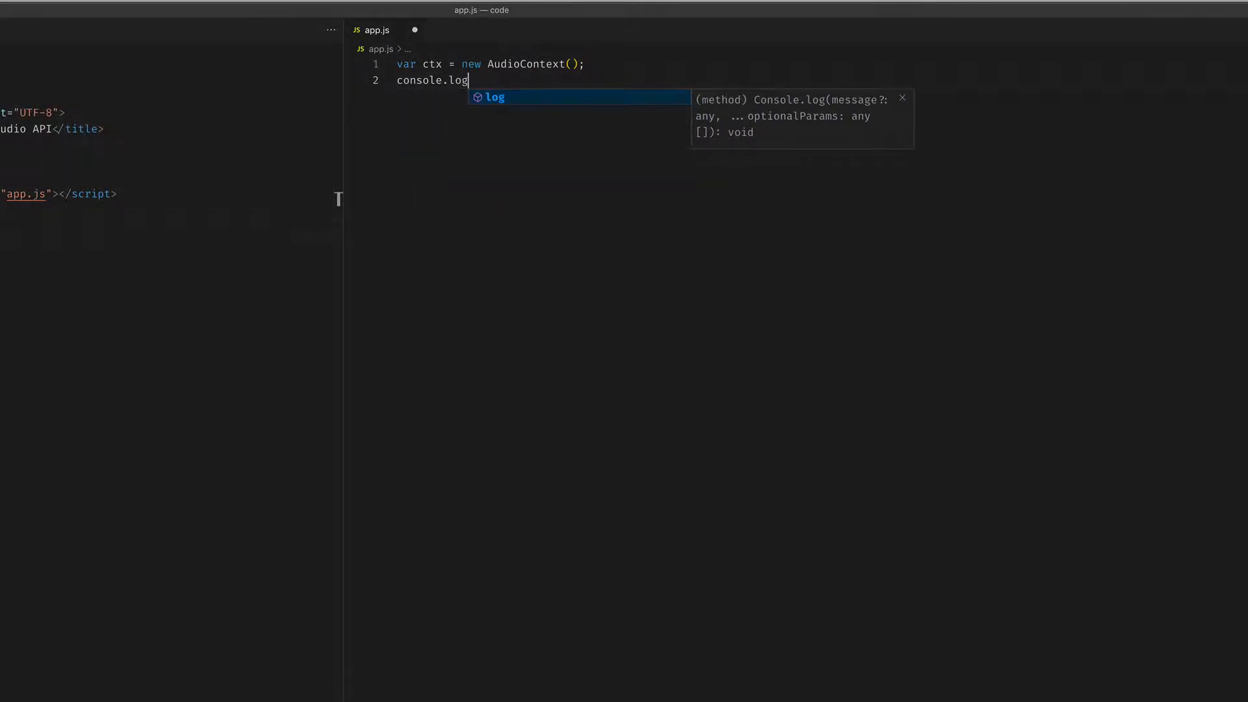
pyautogui.write('(ct')
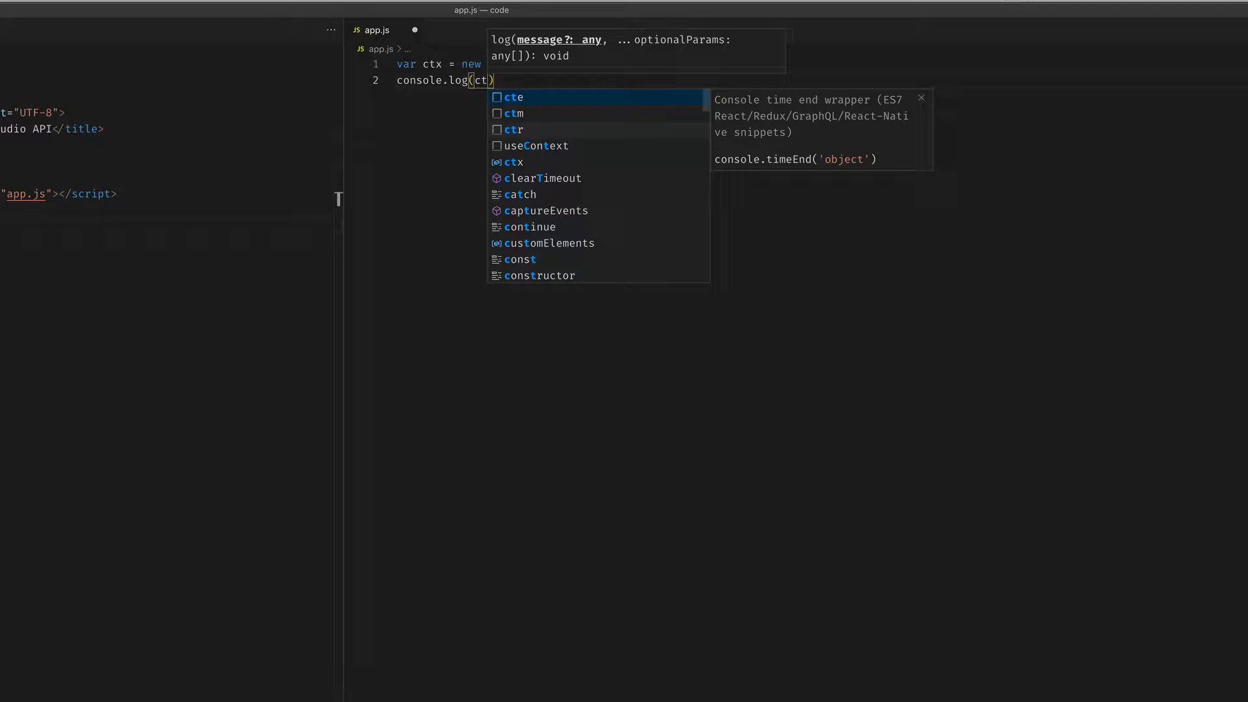
pyautogui.write('A')
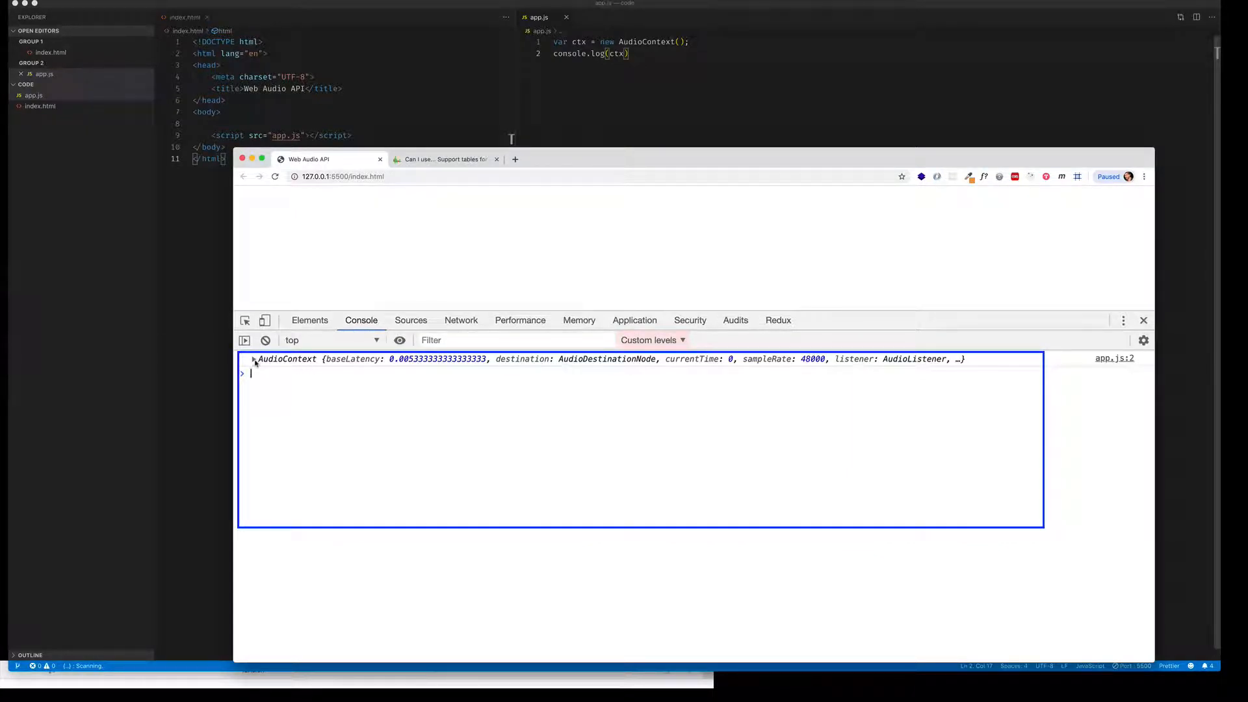
# Expand and collapse the logged AudioContext's properties, then evaluate window.AudioContext in the console.
pyautogui.click(254, 359)
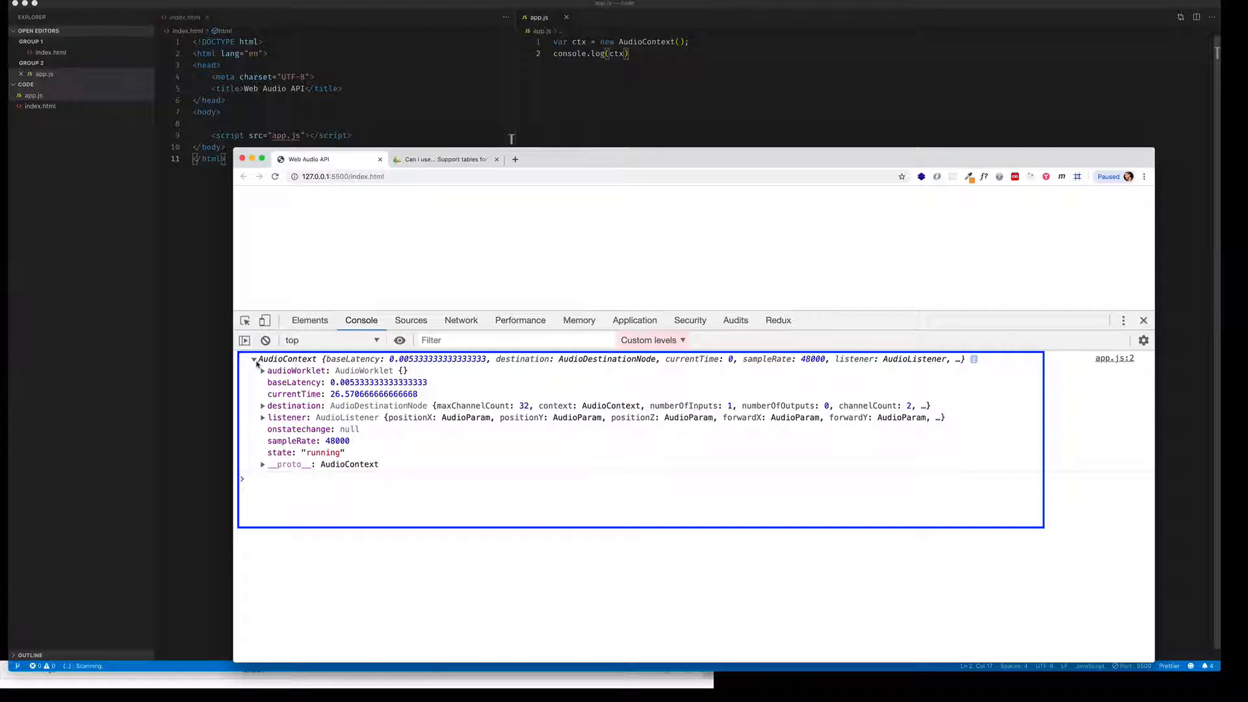
pyautogui.click(253, 359)
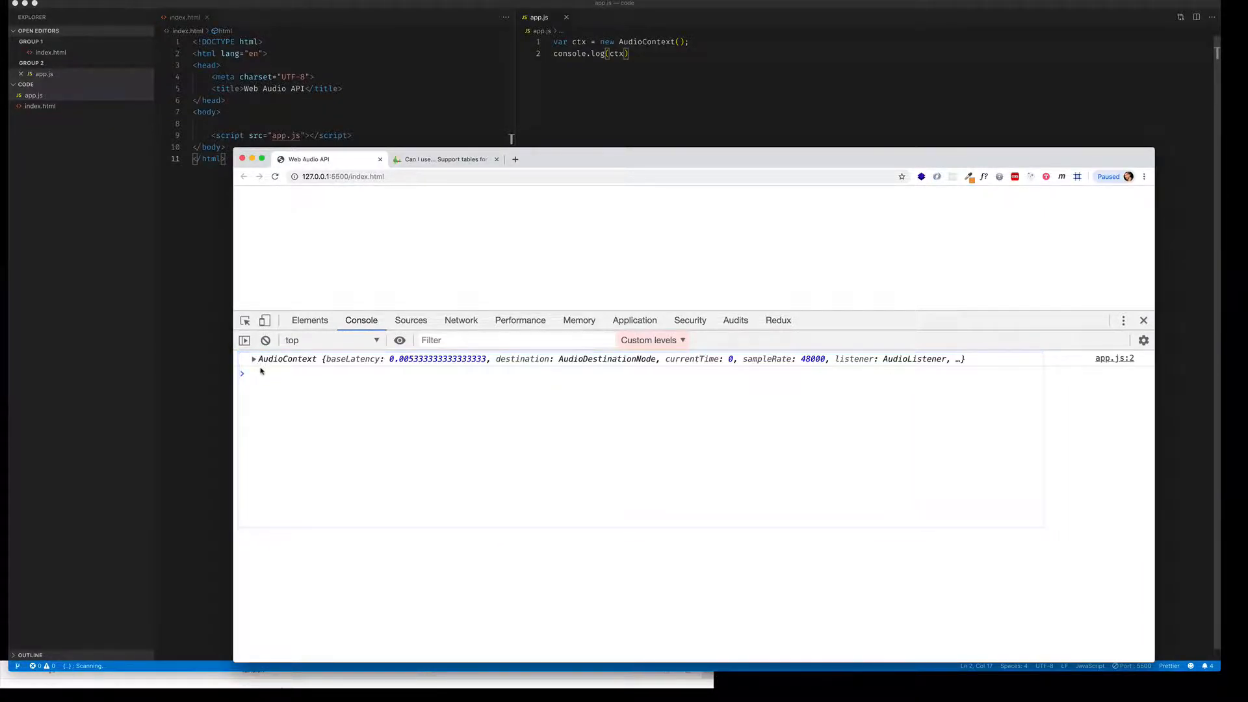
pyautogui.write('window')
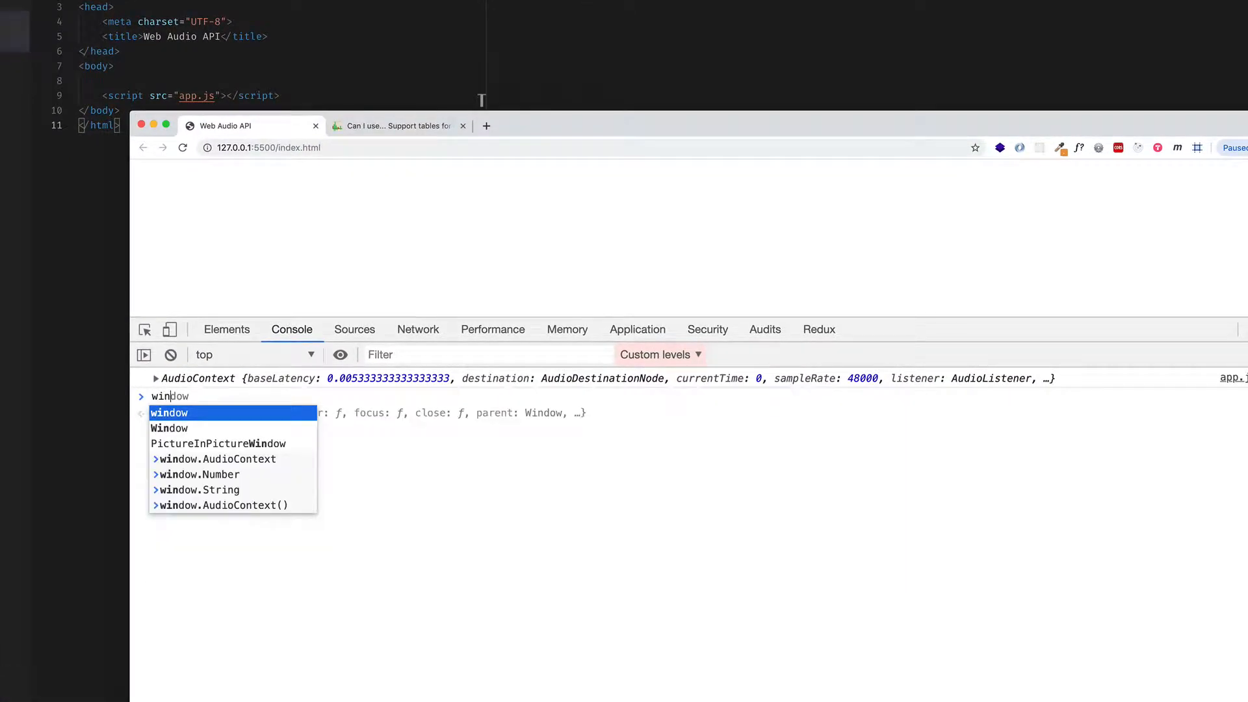
pyautogui.write('.AudioContext')
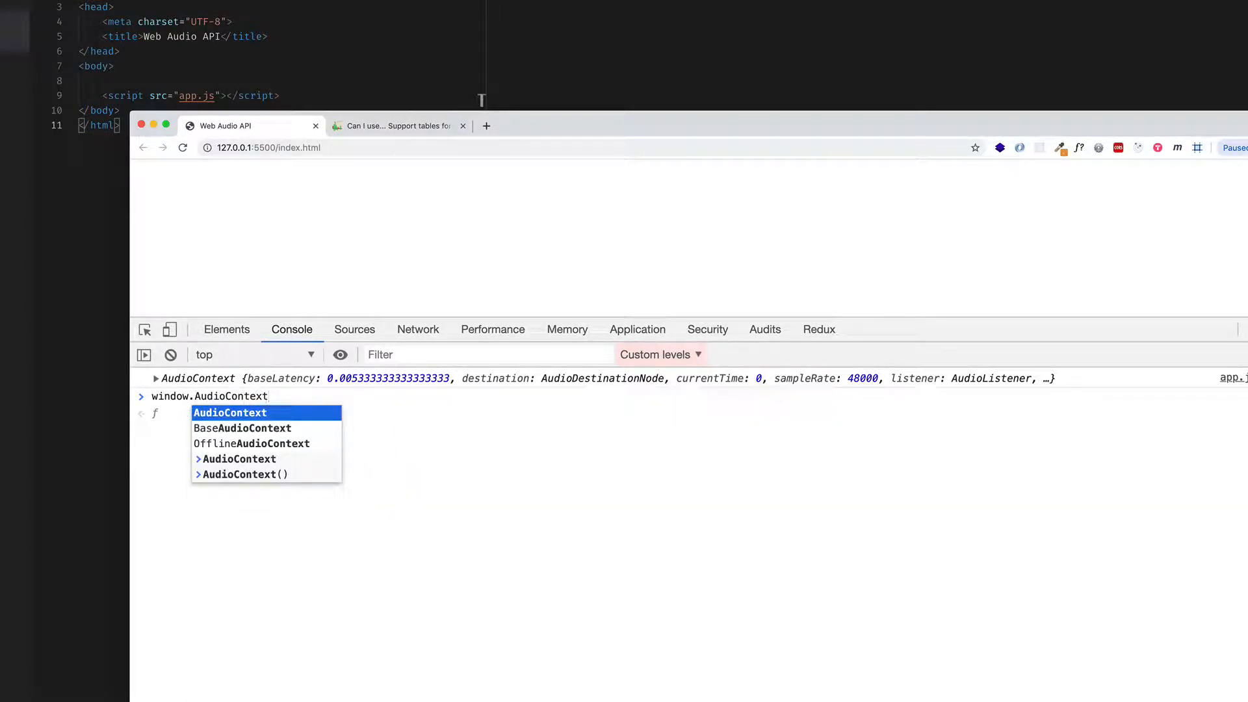
pyautogui.press('Enter')
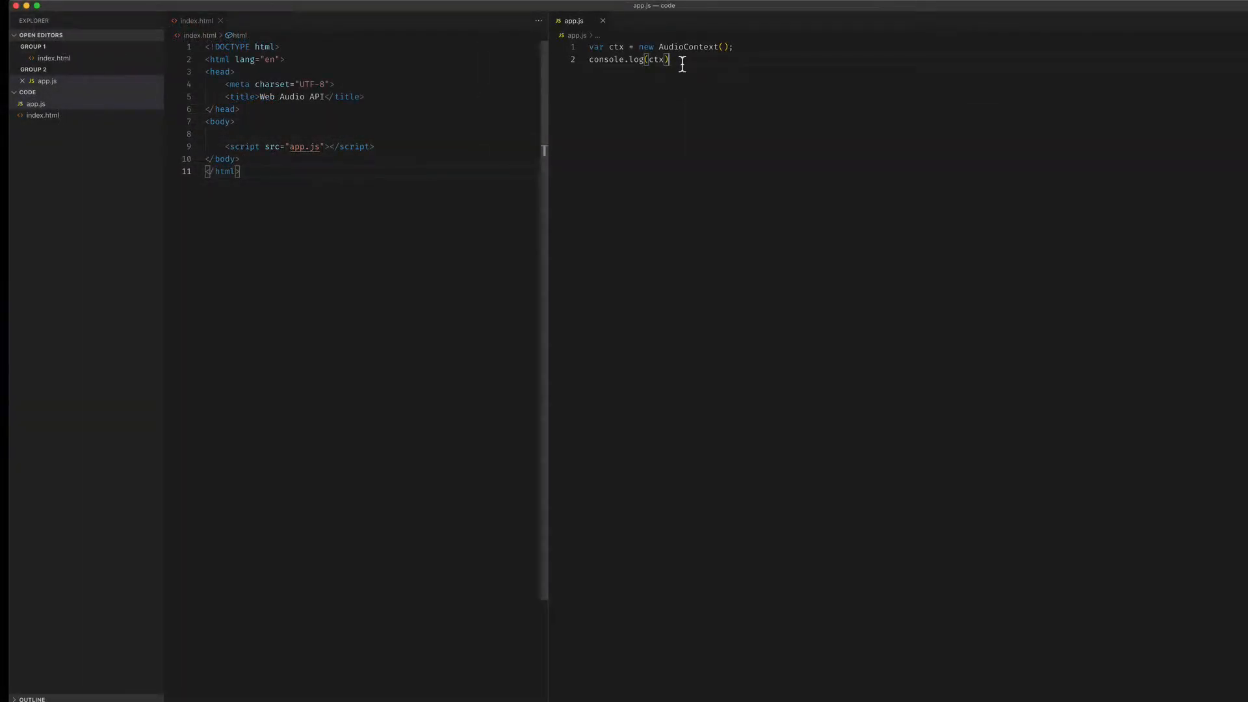
# Change line 1 of app.js to 'new window.AudioContext()'.
pyautogui.doubleClick(692, 47)
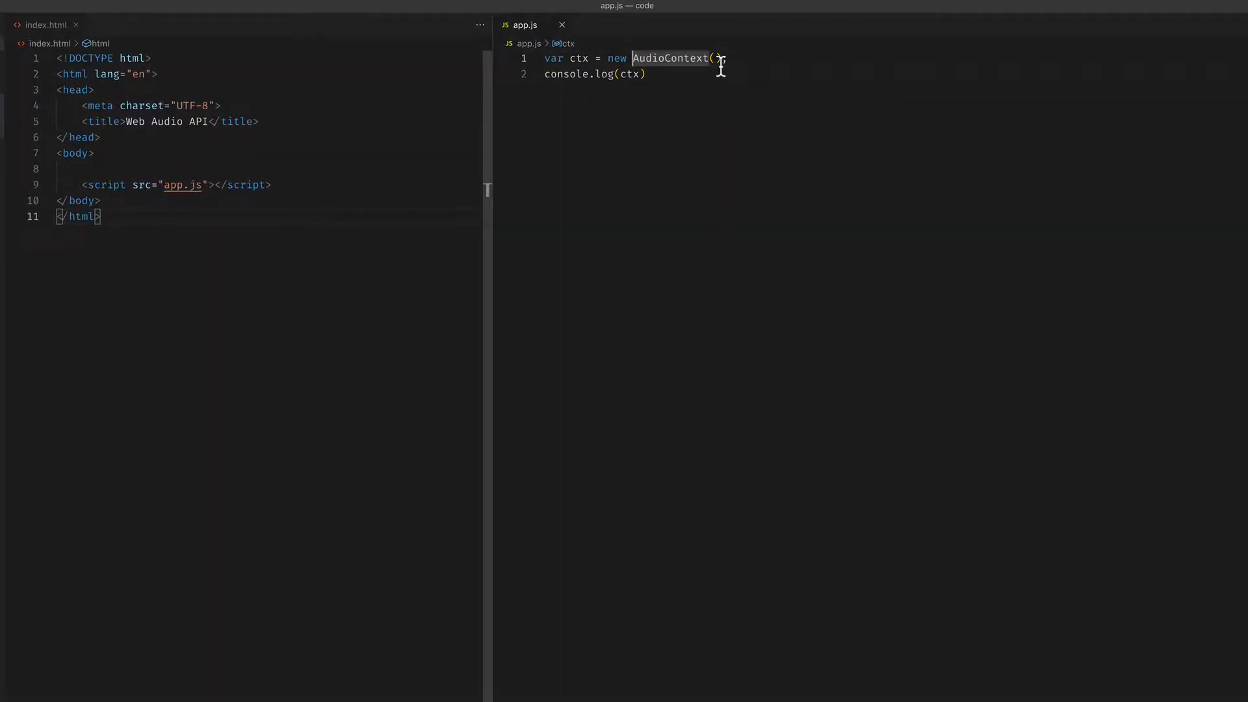
pyautogui.write('window.')
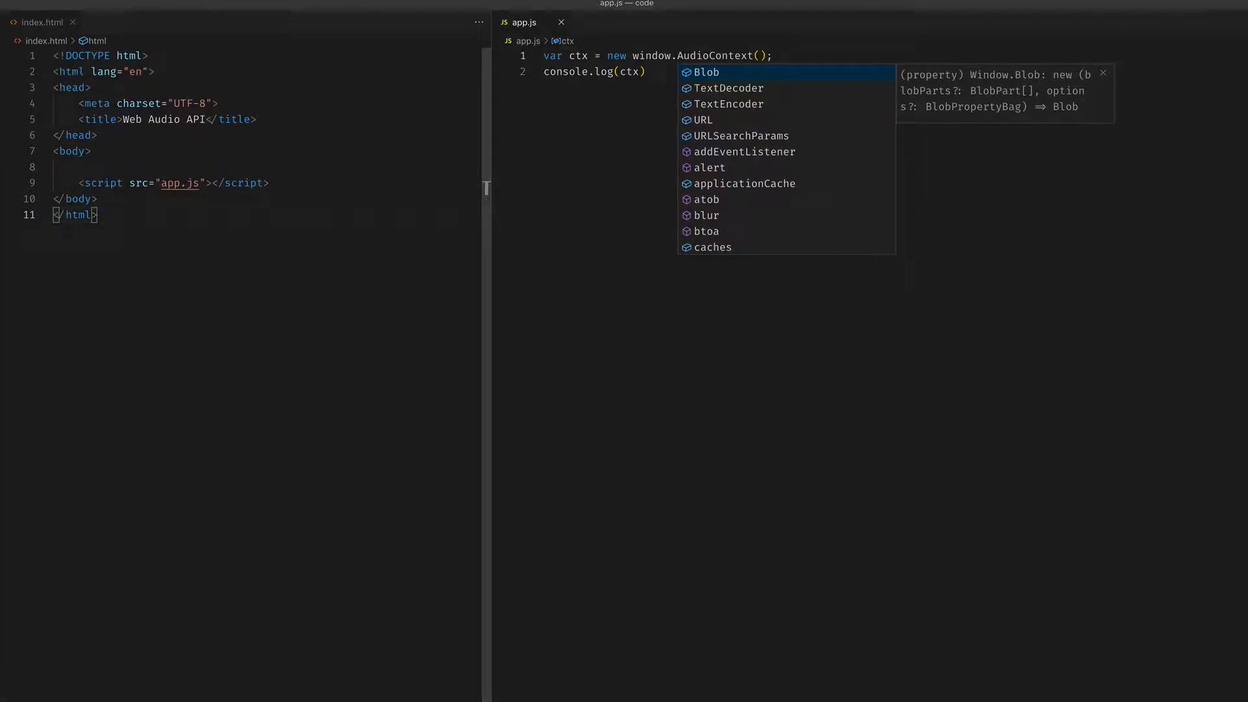
pyautogui.press('Escape')
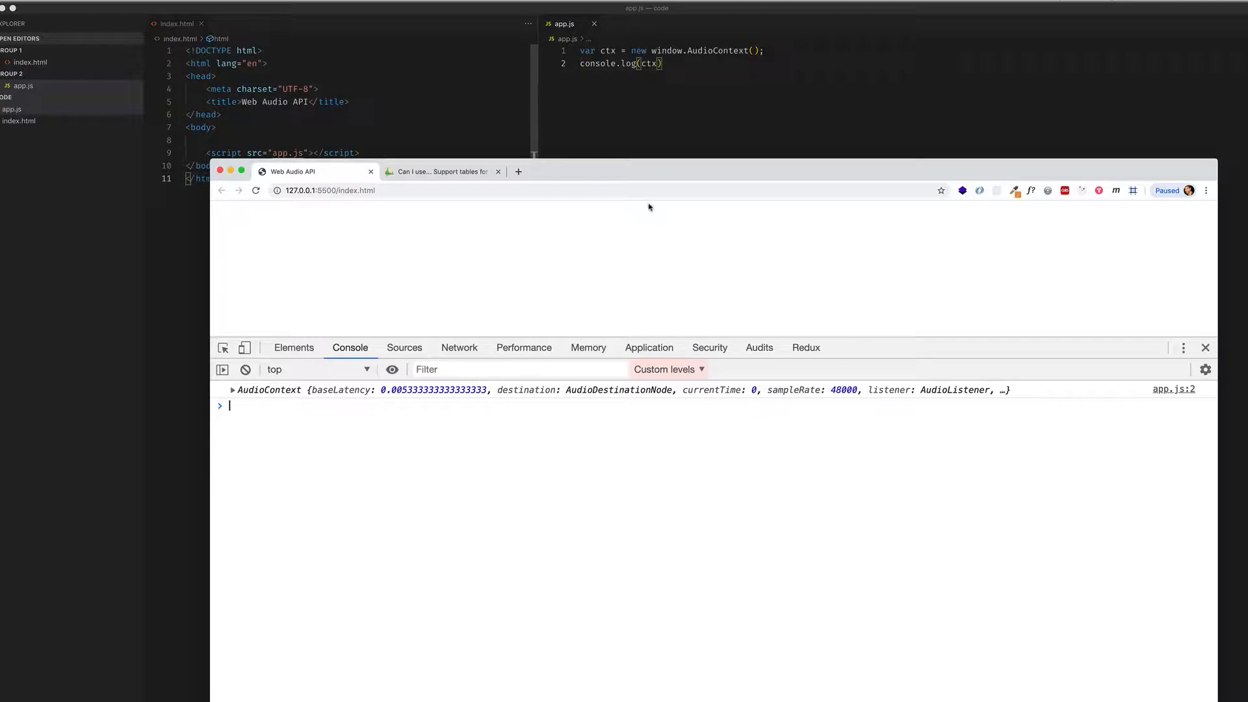
pyautogui.moveTo(692, 93)
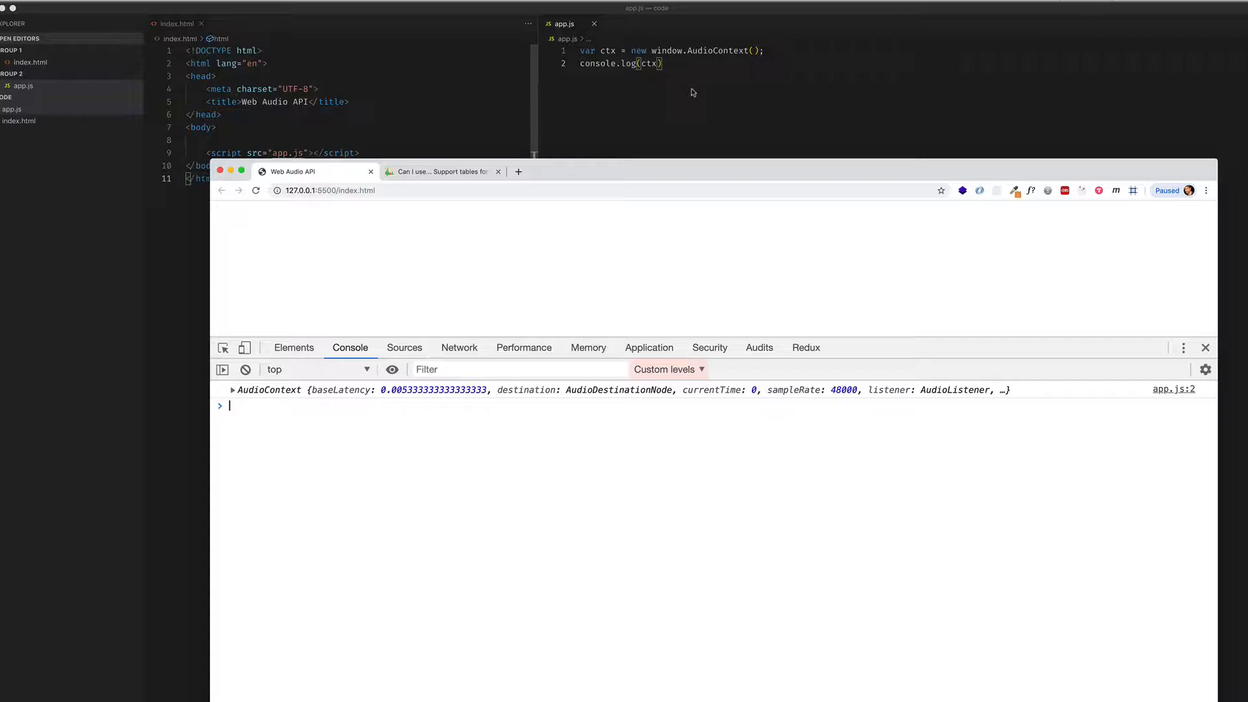
pyautogui.moveTo(671, 173)
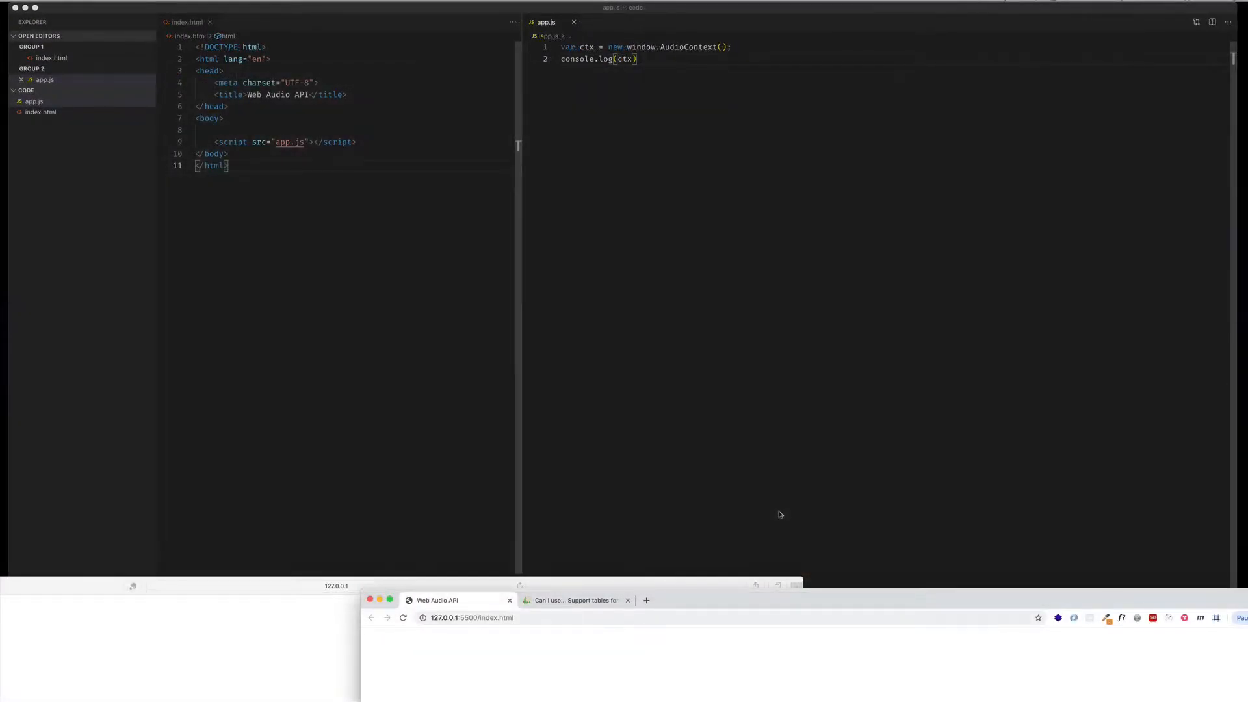
pyautogui.moveTo(813, 459)
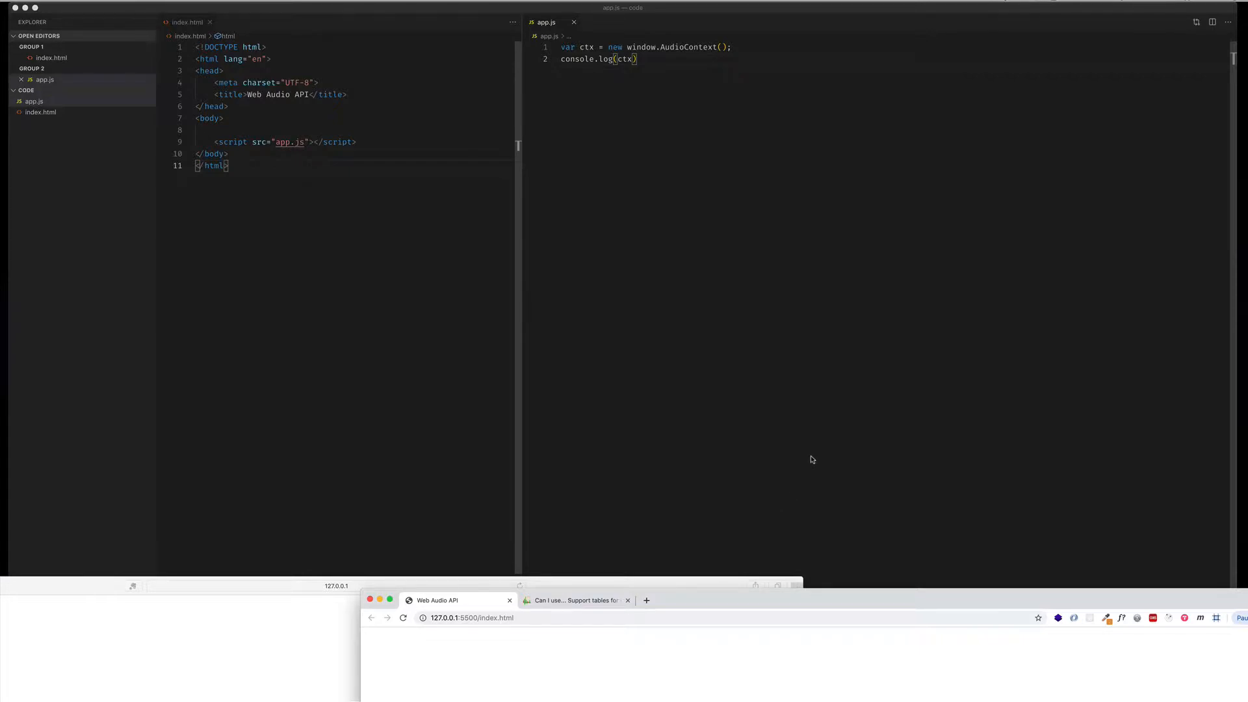
pyautogui.moveTo(760, 283)
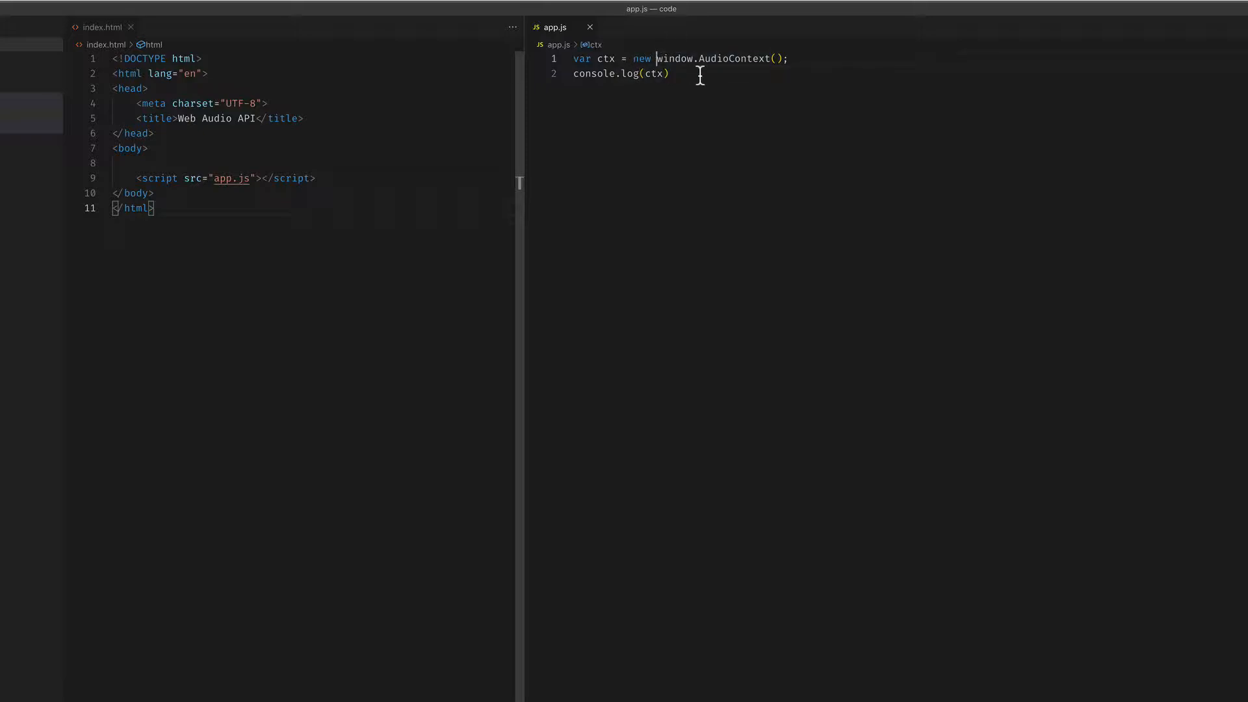
# Rewrite ctx as 'new (window.AudioContext || window.webkitAudioContext)()' and highlight the fallback expression.
pyautogui.write('(')
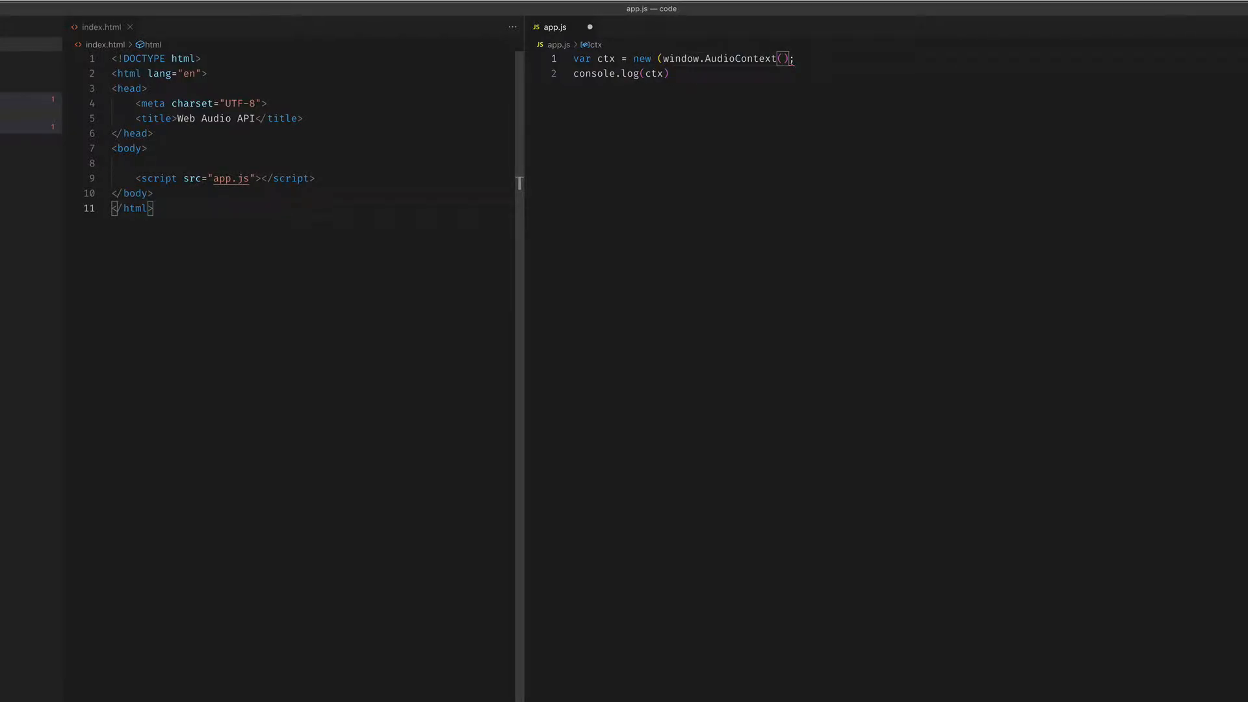
pyautogui.press('Backspace')
pyautogui.write(' ||')
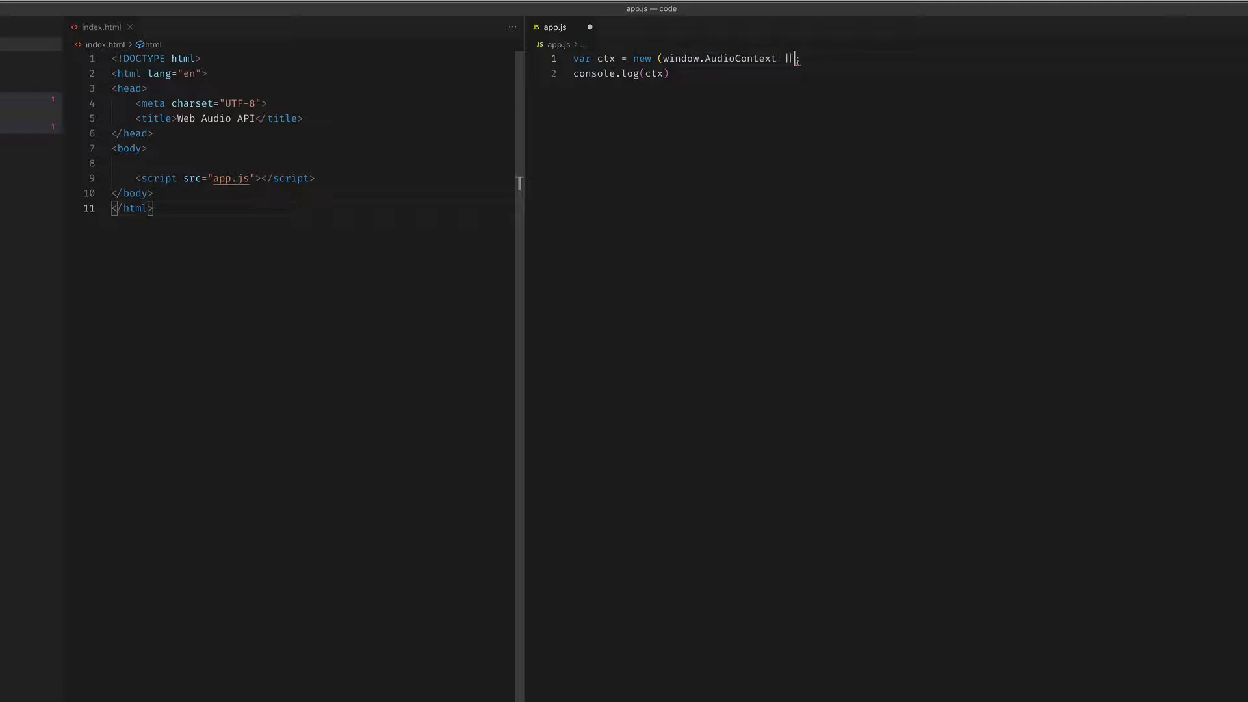
pyautogui.write('windo')
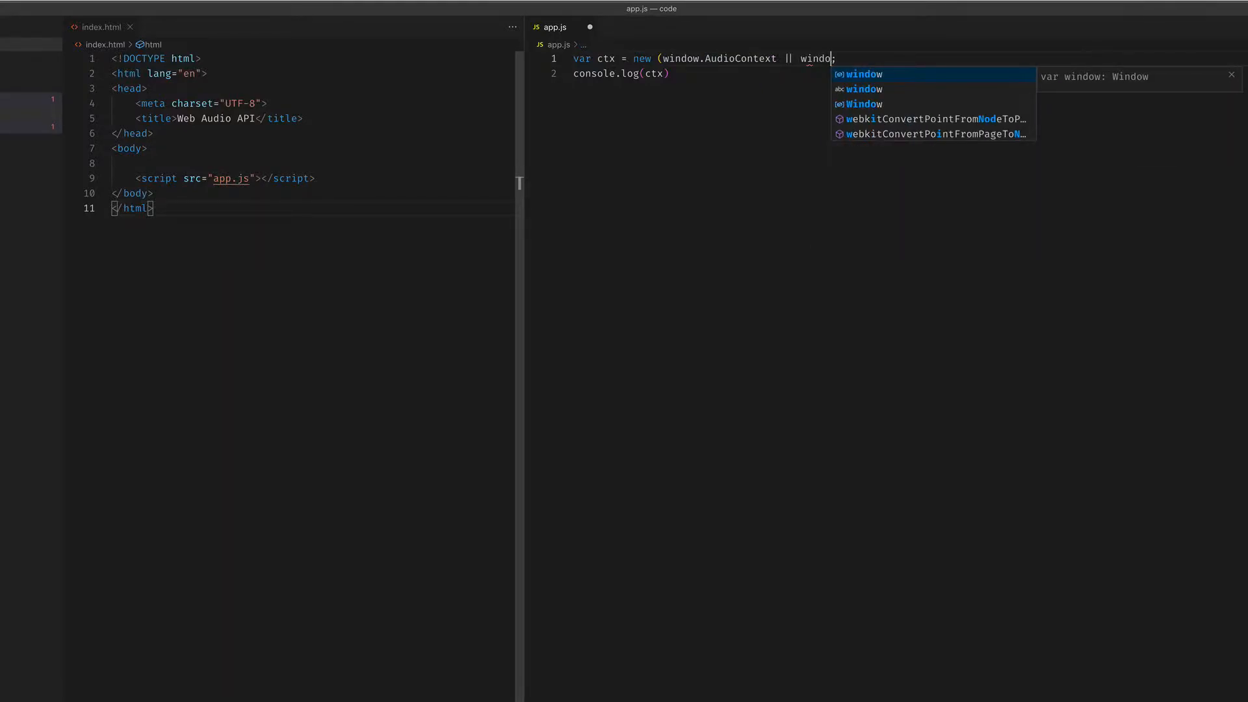
pyautogui.write('.webkitA')
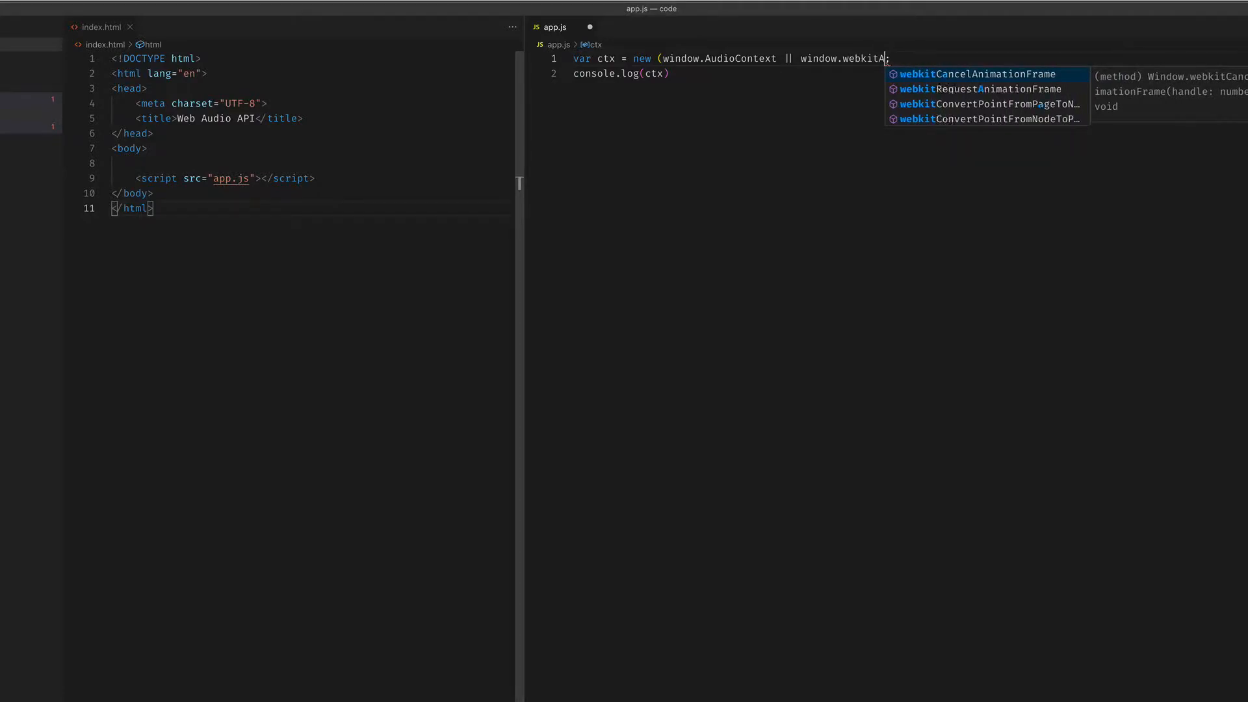
pyautogui.write('AudioContext')
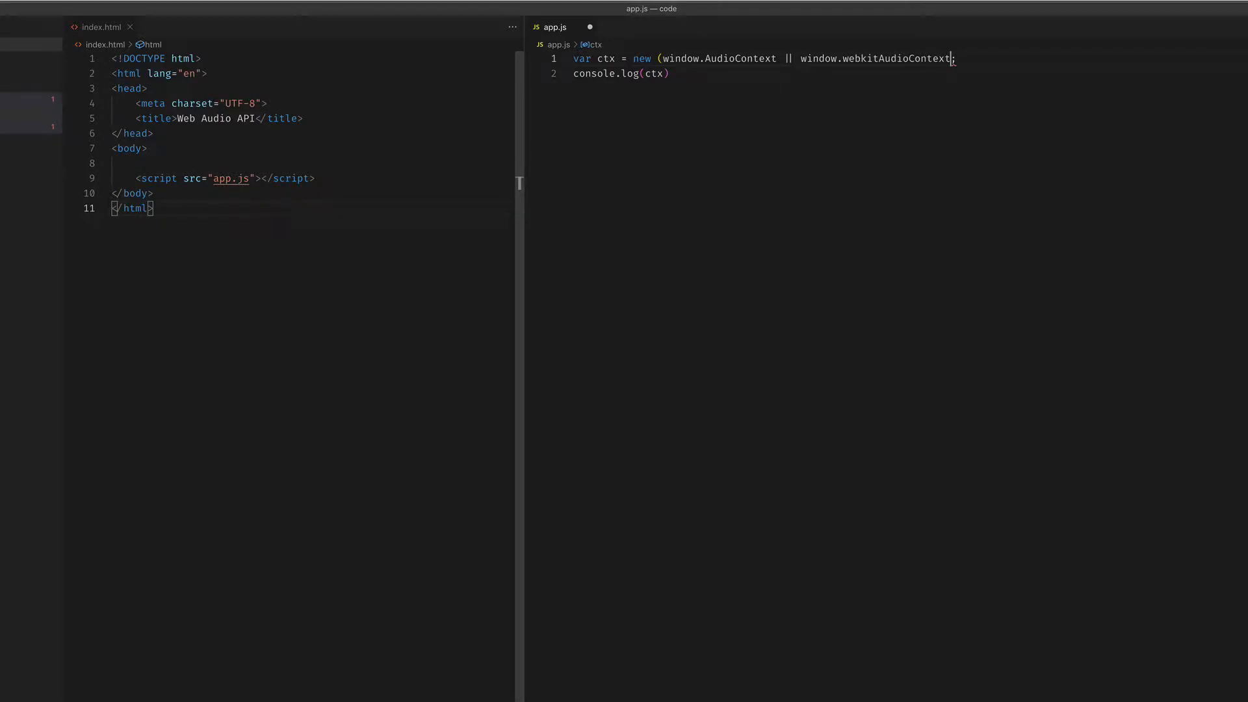
pyautogui.write(')()')
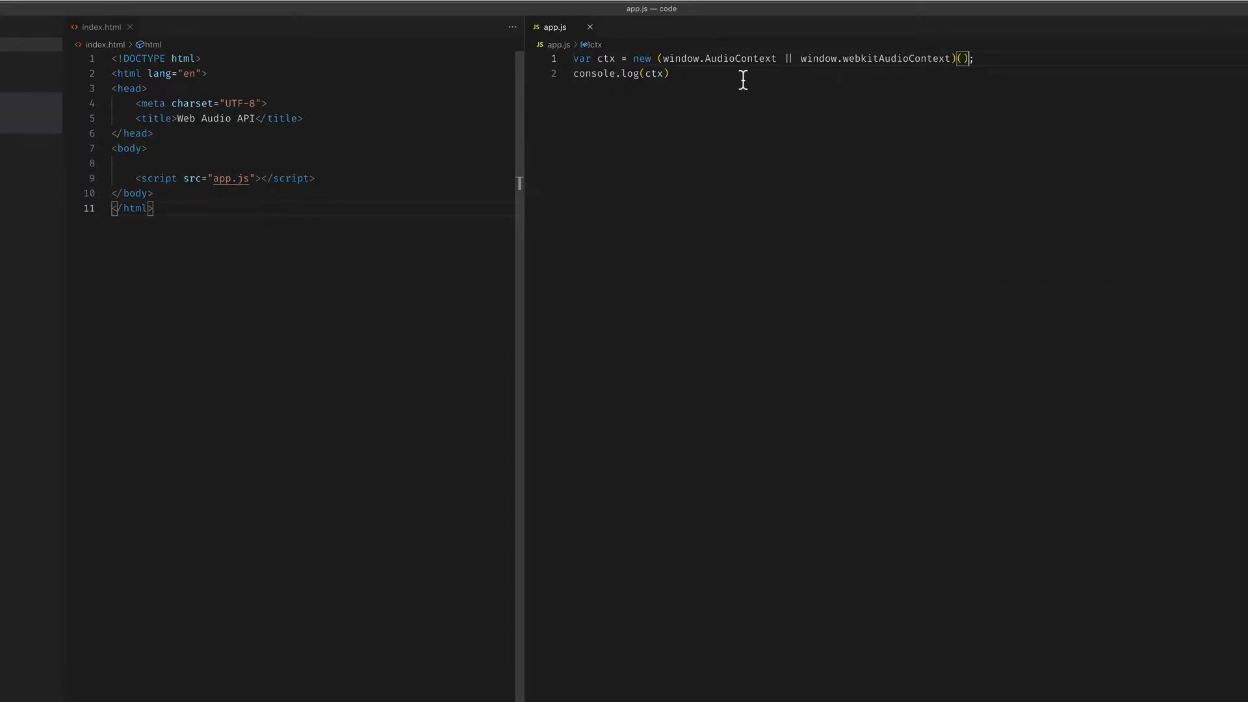
pyautogui.moveTo(784, 78)
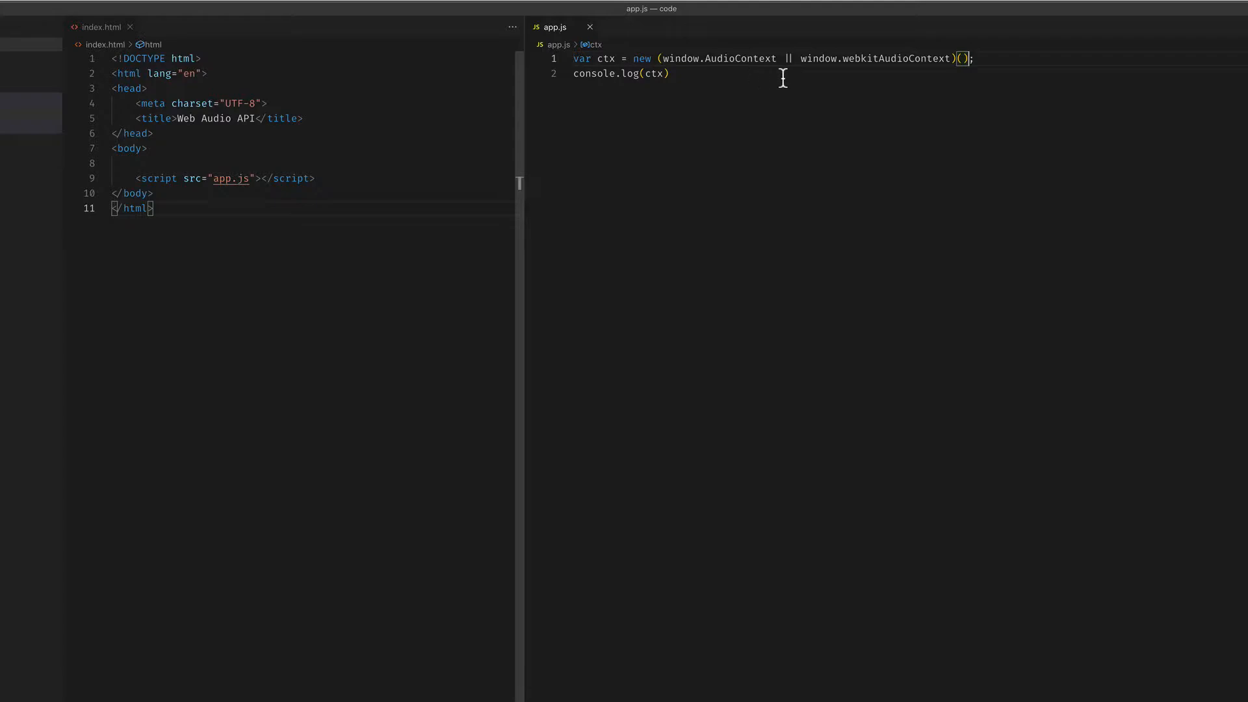
pyautogui.moveTo(921, 77)
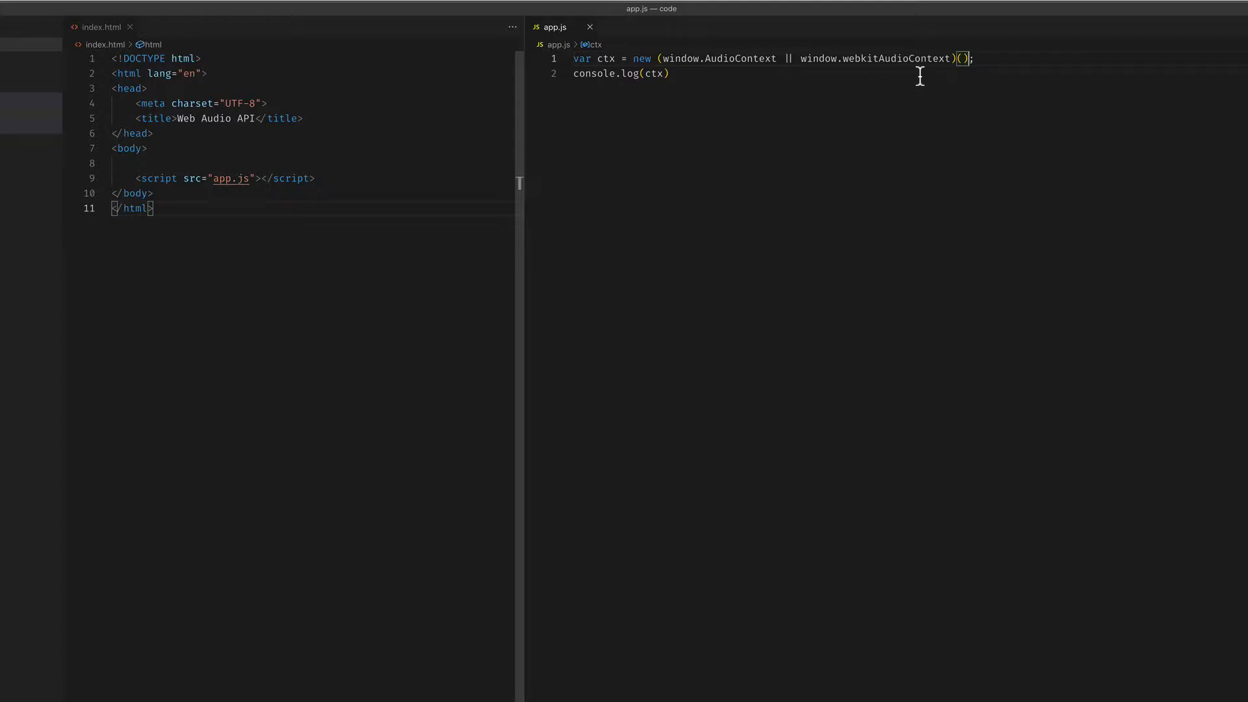
pyautogui.moveTo(912, 74)
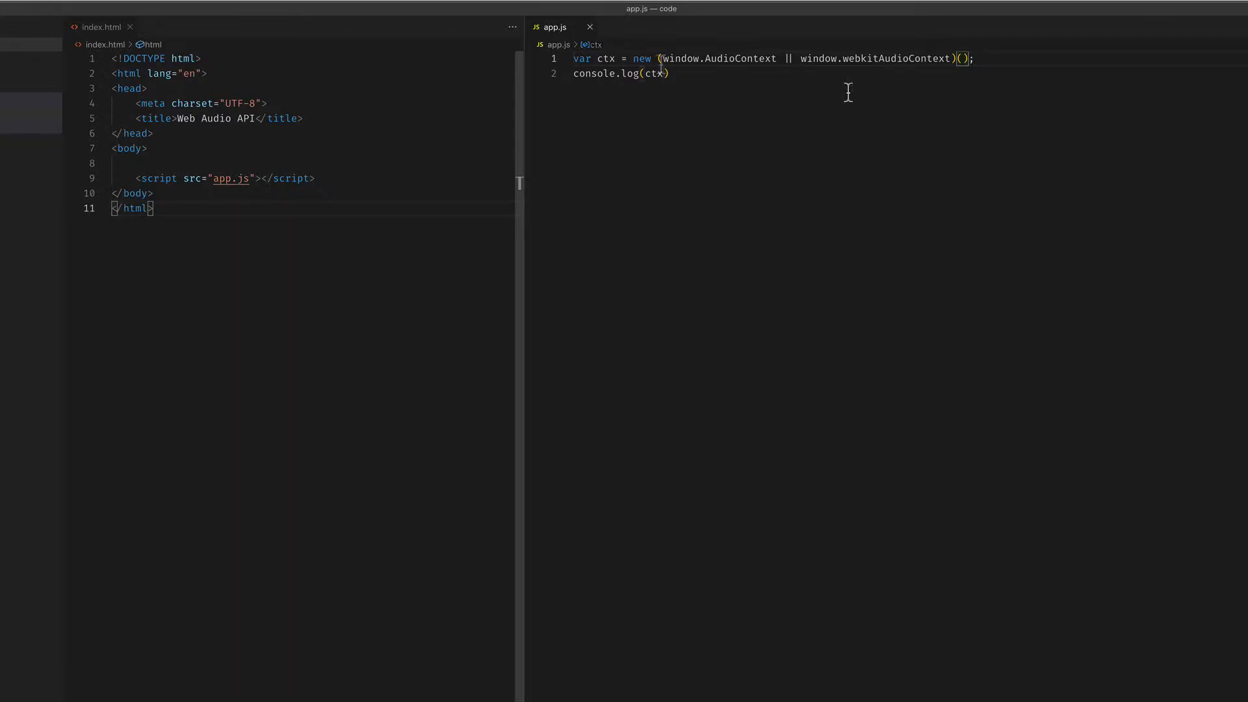
pyautogui.moveTo(656, 58); pyautogui.dragTo(955, 58)
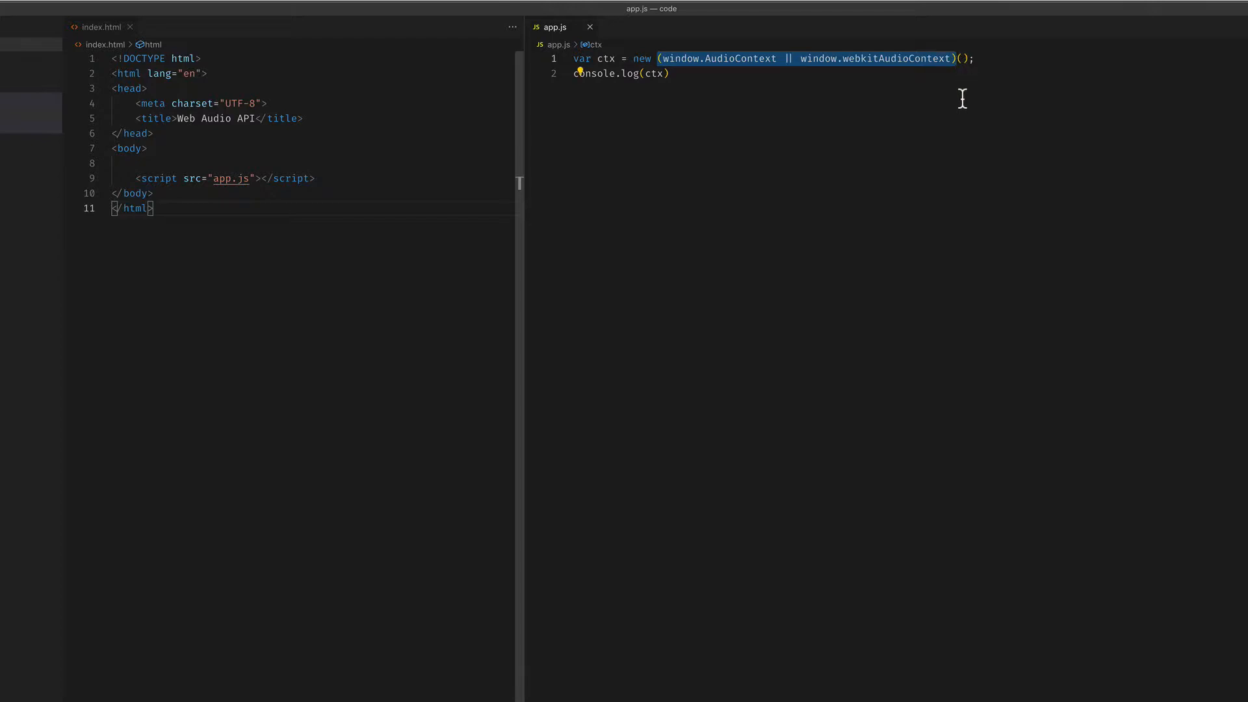
pyautogui.moveTo(873, 83)
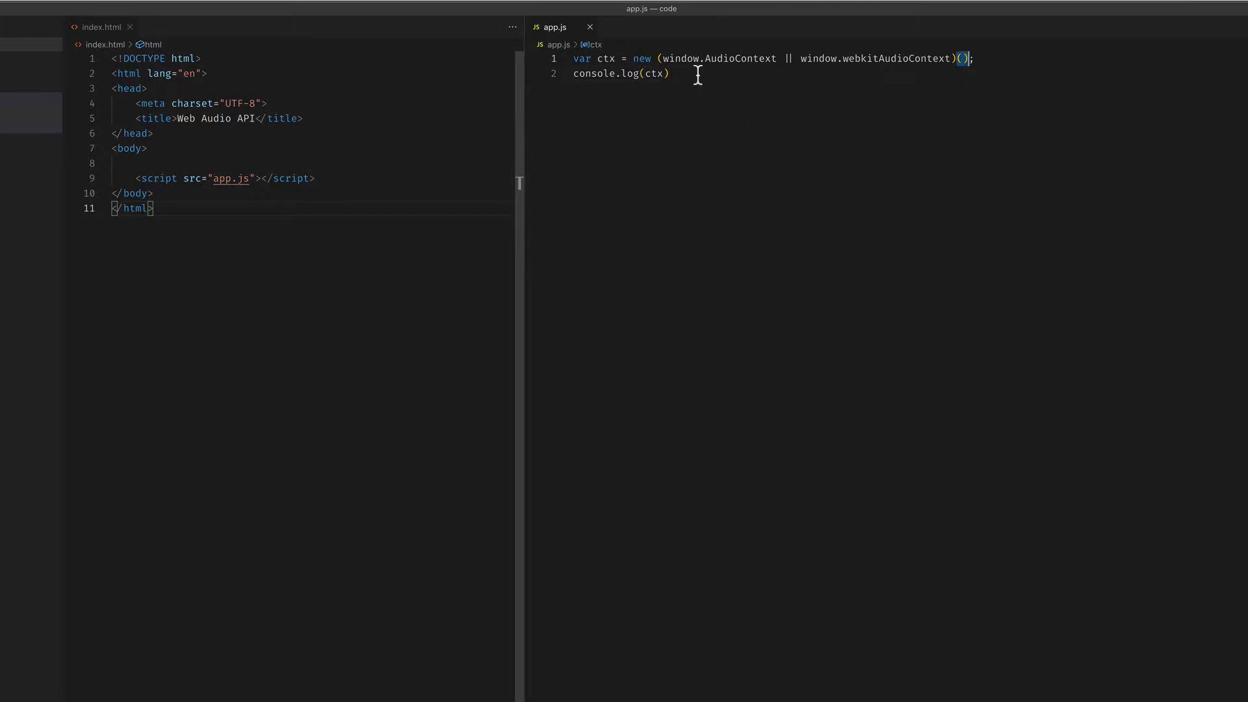
pyautogui.doubleClick(643, 59)
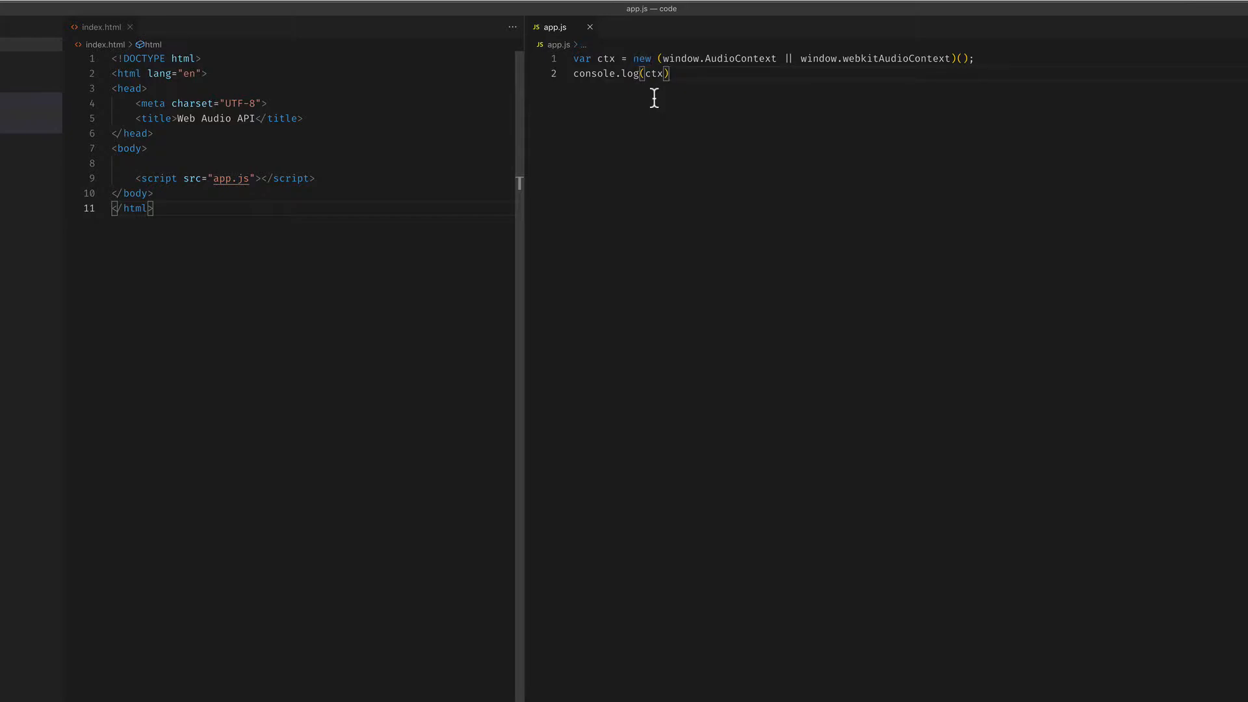
pyautogui.moveTo(709, 210)
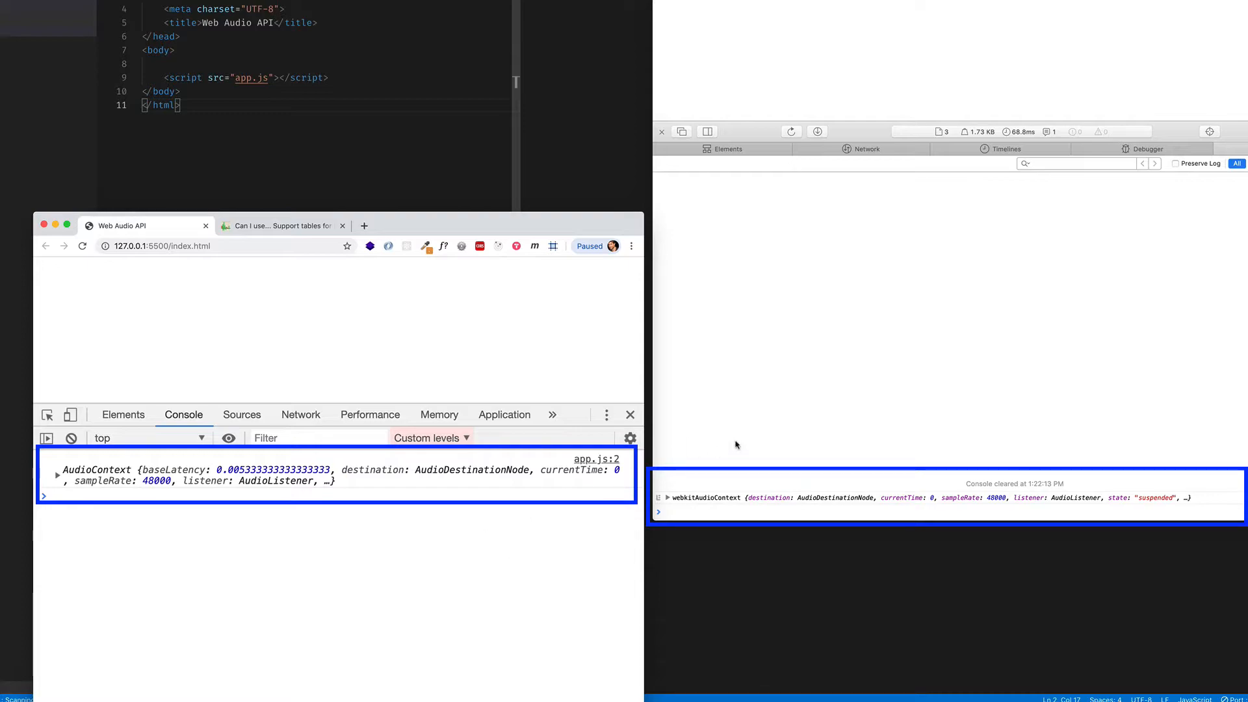
pyautogui.moveTo(708, 448)
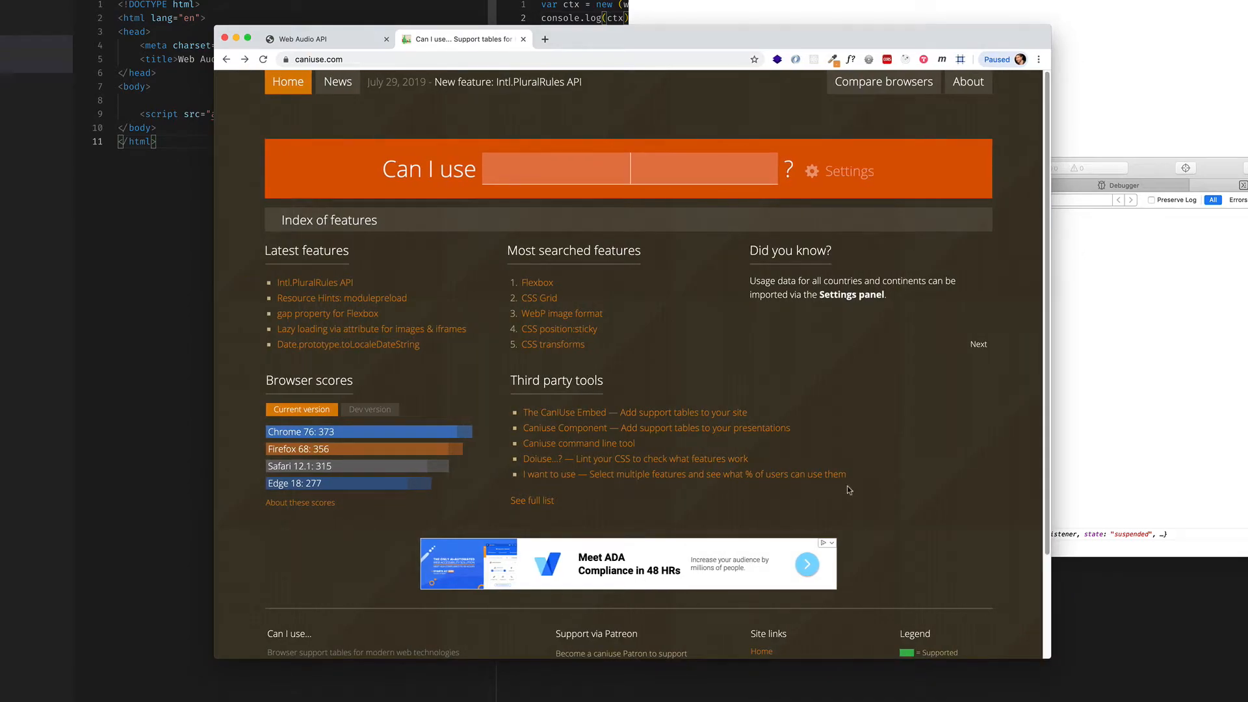
pyautogui.moveTo(705, 179)
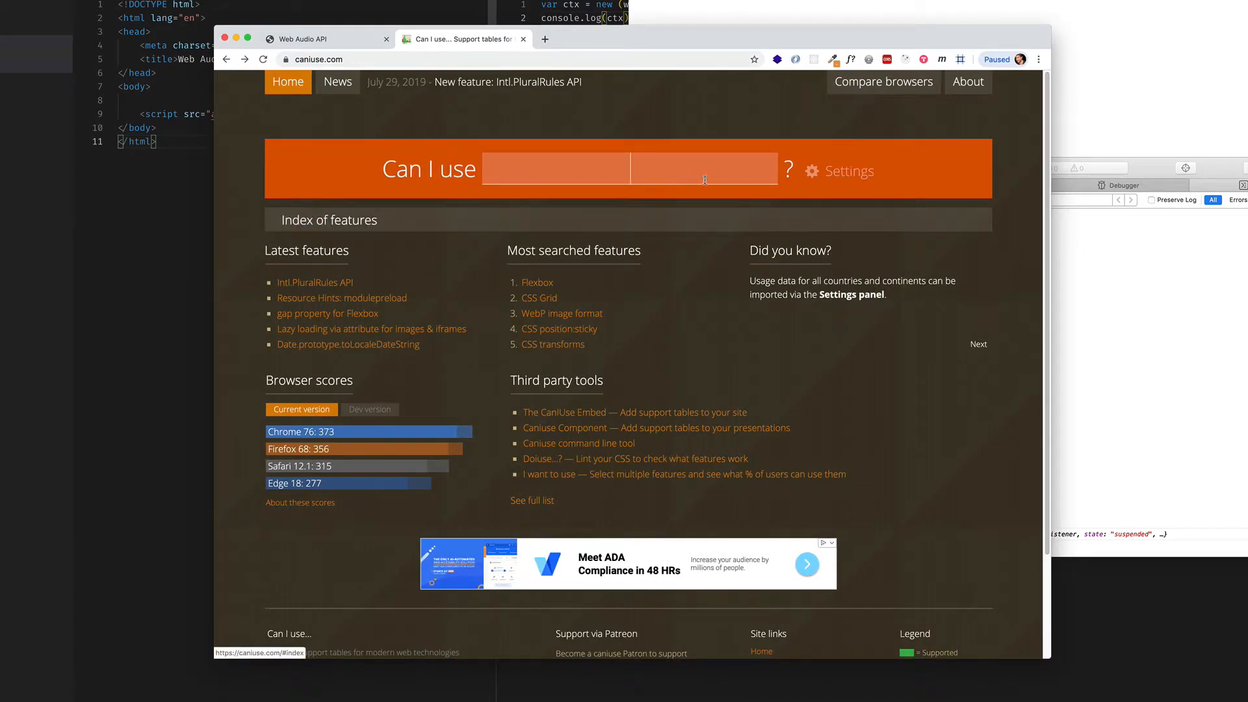
# Search Can I use for 'AudioContext' to show the Web Audio API support table.
pyautogui.write('AudioContext')
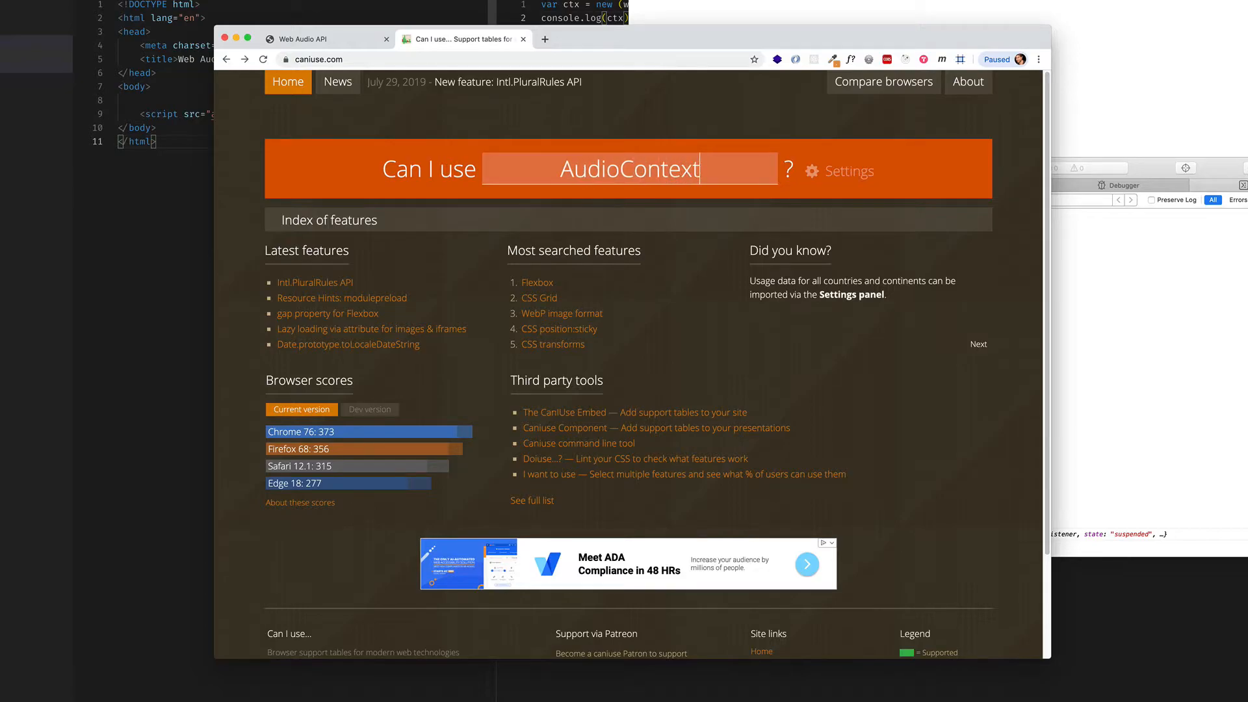
pyautogui.press('Enter')
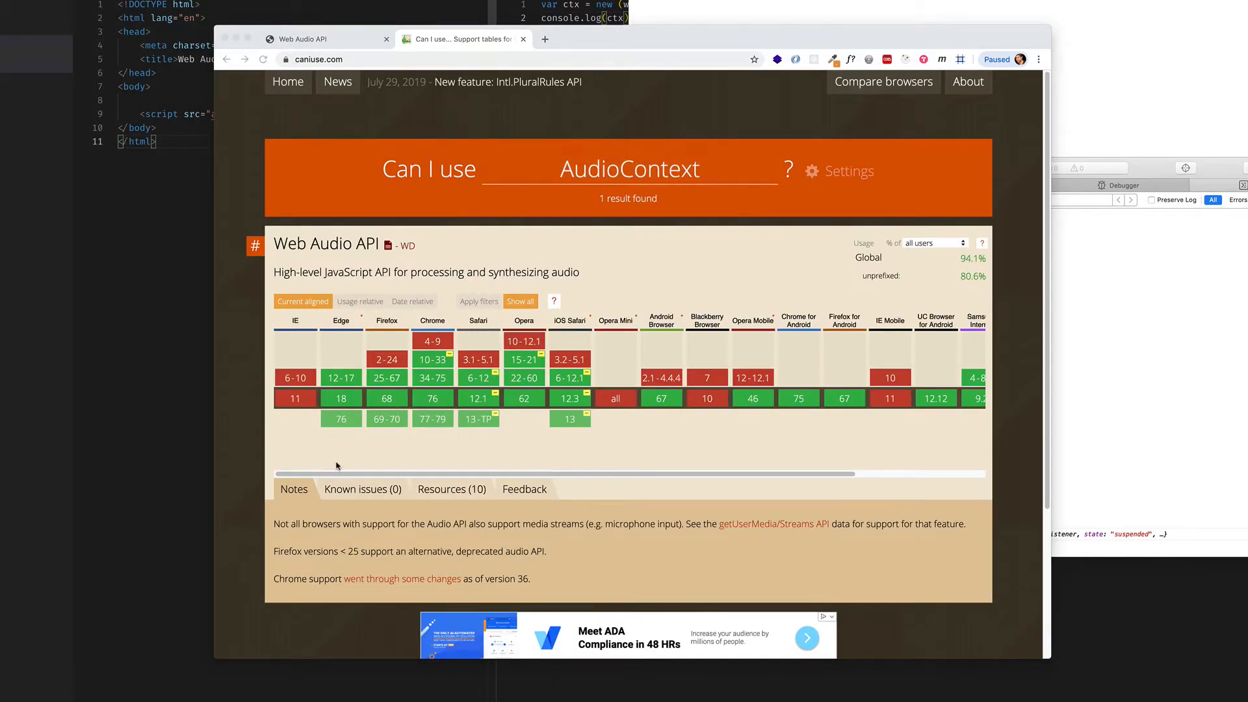
pyautogui.moveTo(352, 332)
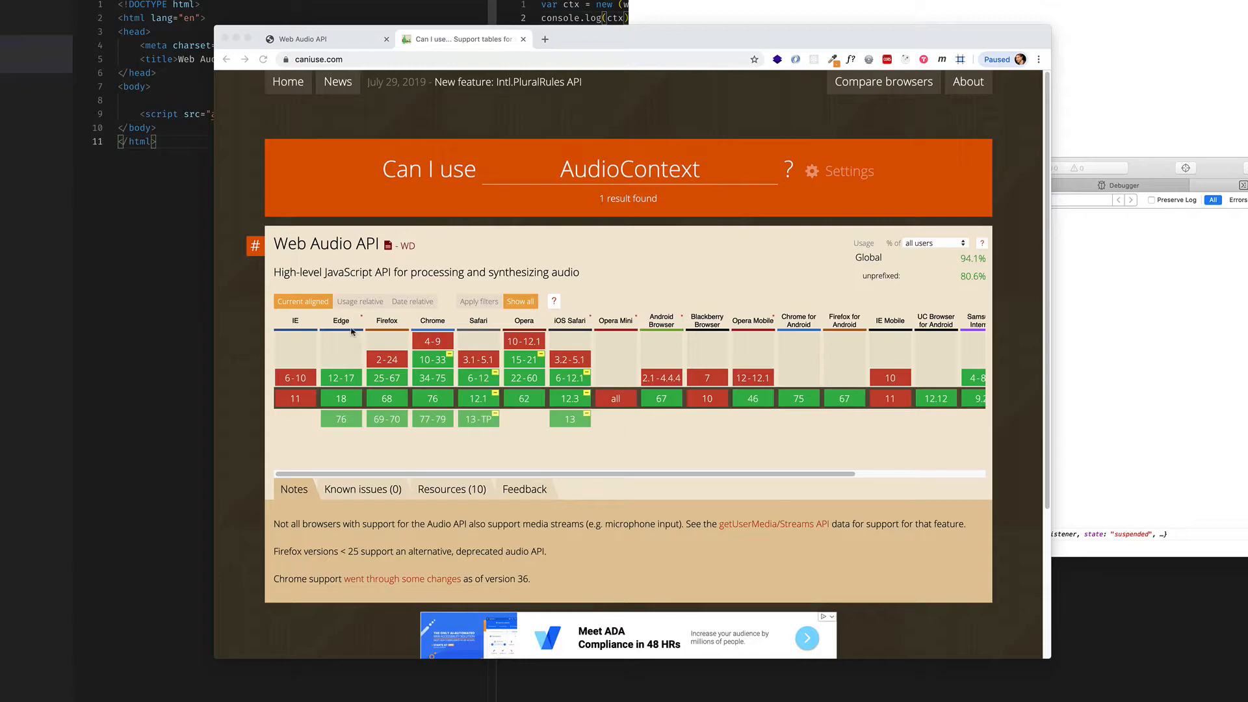
pyautogui.moveTo(393, 438)
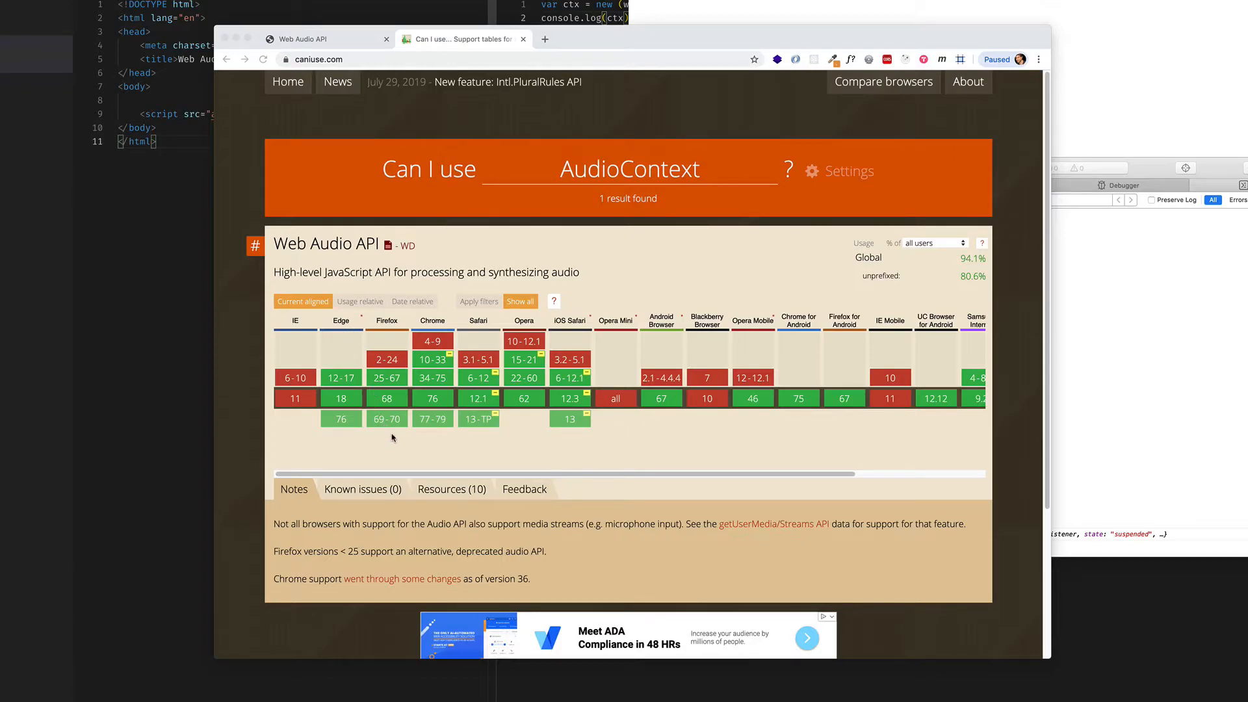
pyautogui.moveTo(475, 431)
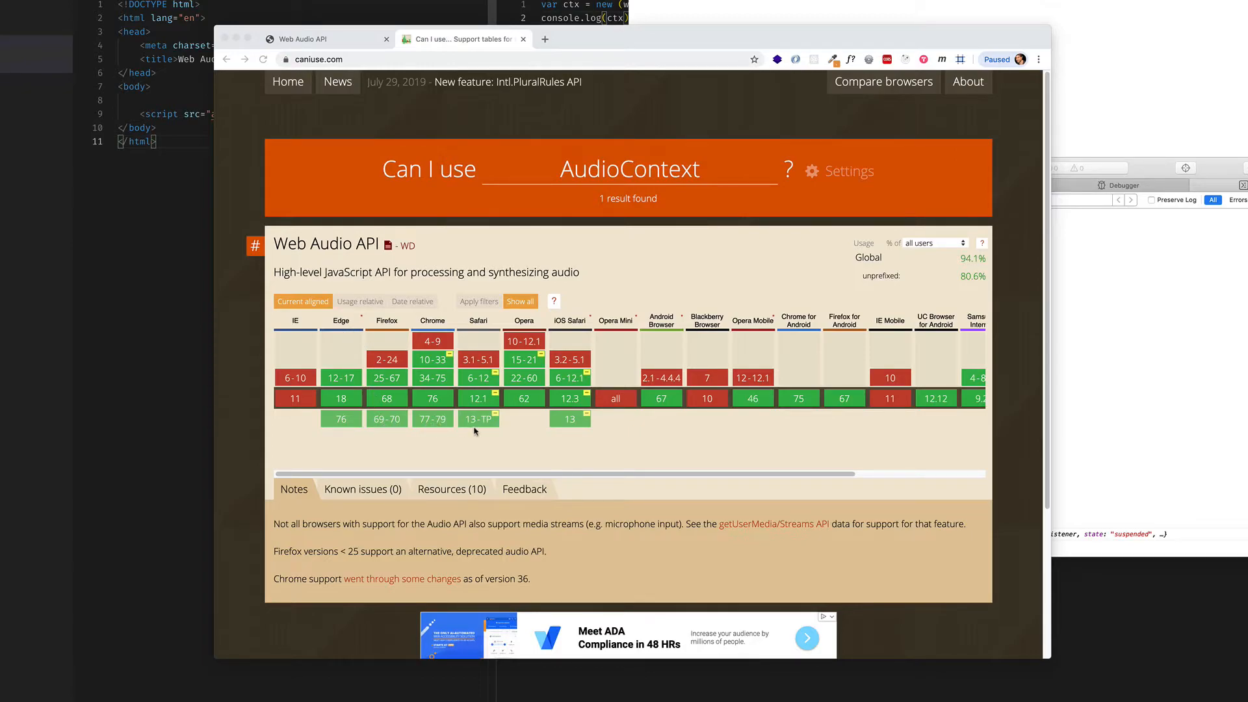
pyautogui.moveTo(521, 438)
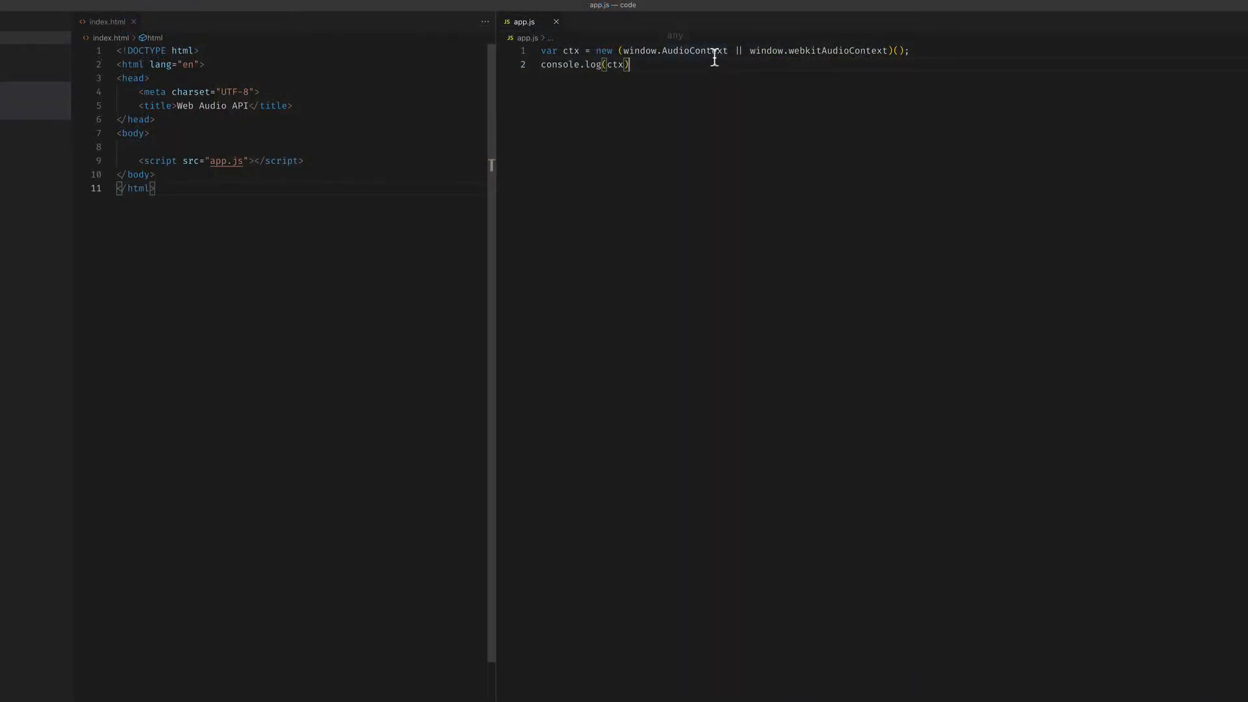
pyautogui.moveTo(859, 64)
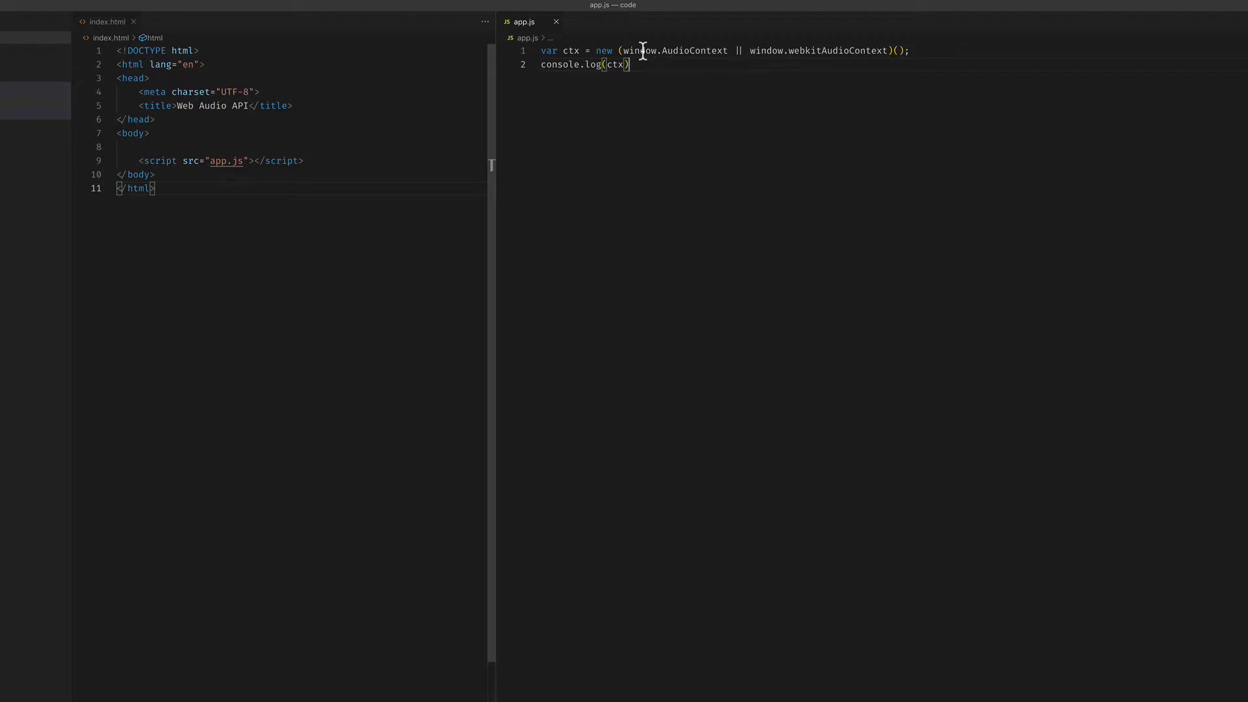
pyautogui.moveTo(650, 65)
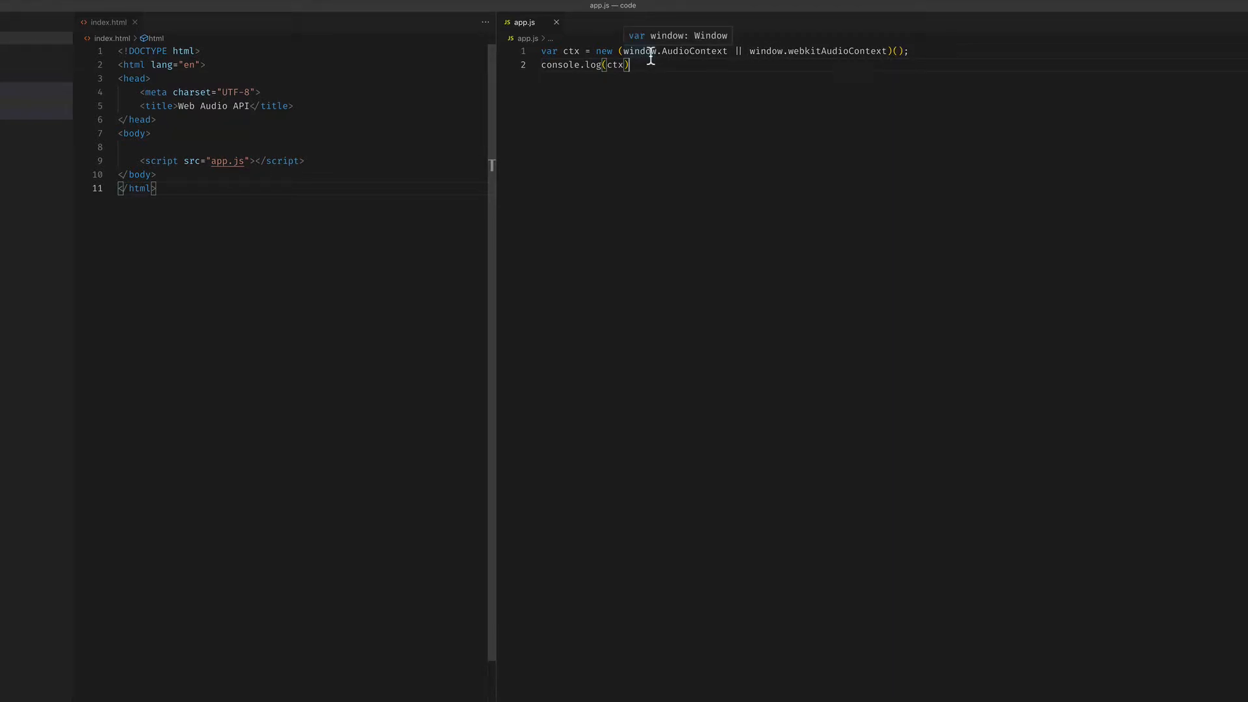
pyautogui.moveTo(695, 89)
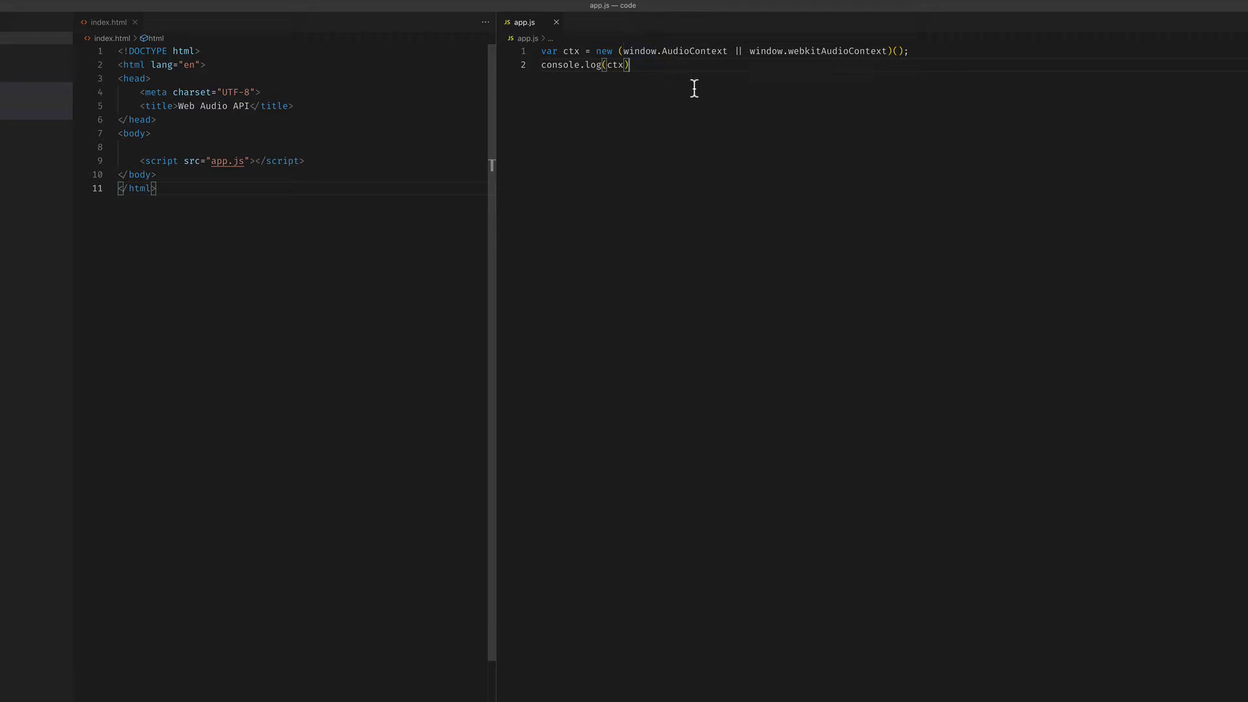
pyautogui.moveTo(695, 93)
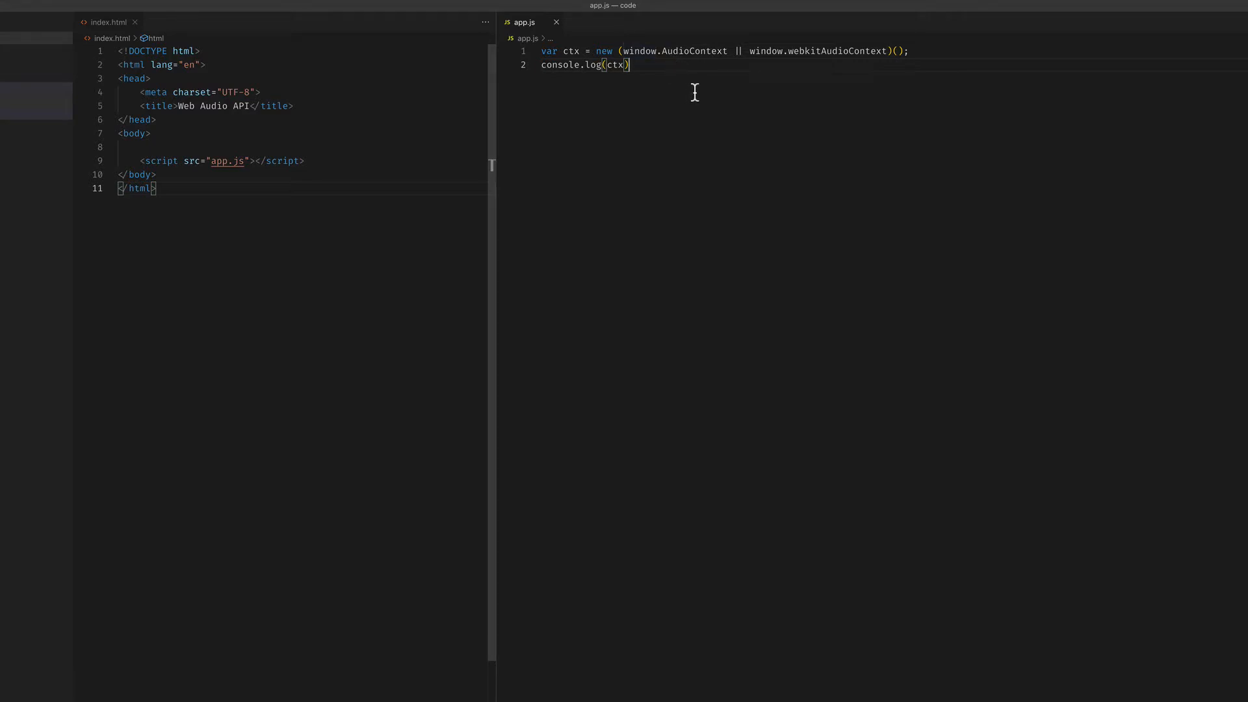
pyautogui.moveTo(693, 79)
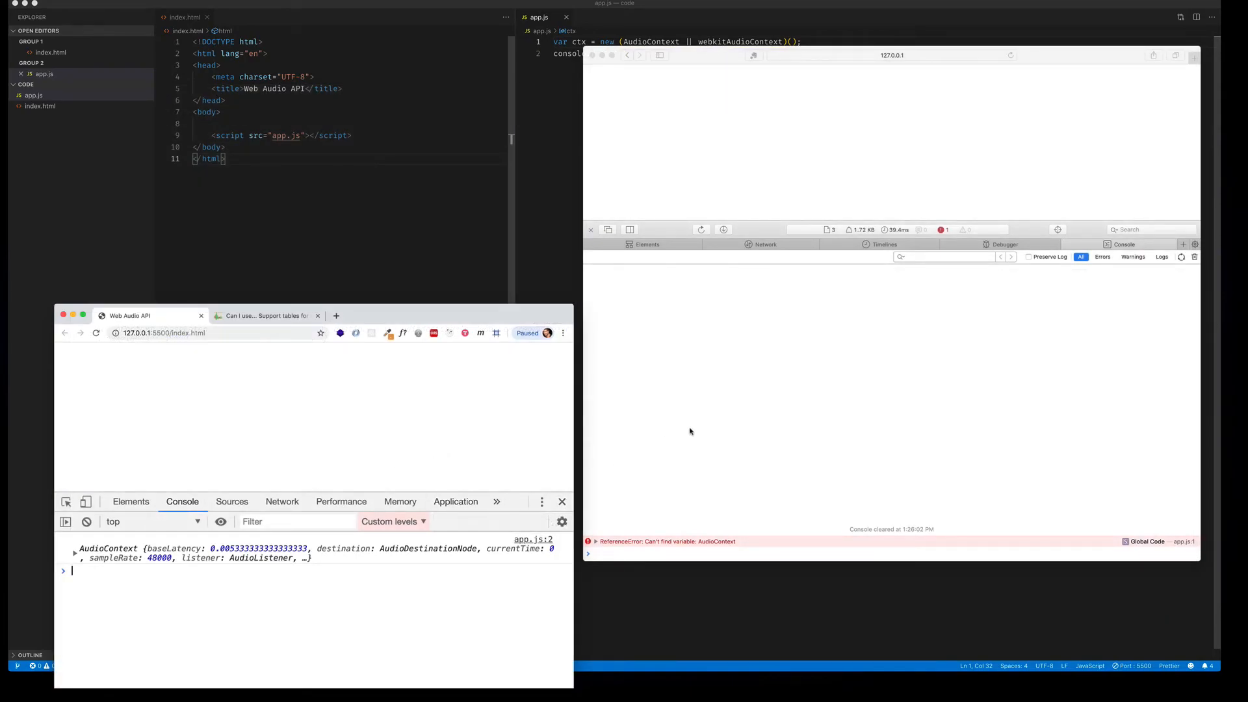
pyautogui.moveTo(700, 438)
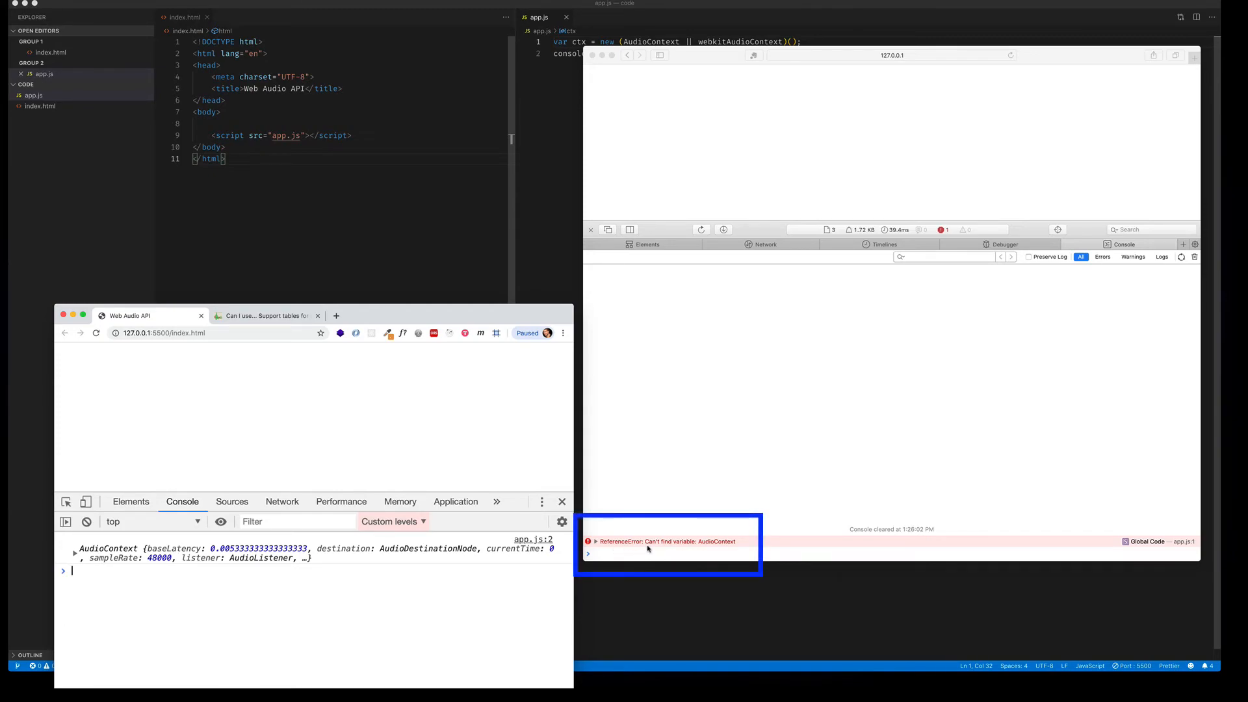
pyautogui.moveTo(726, 542)
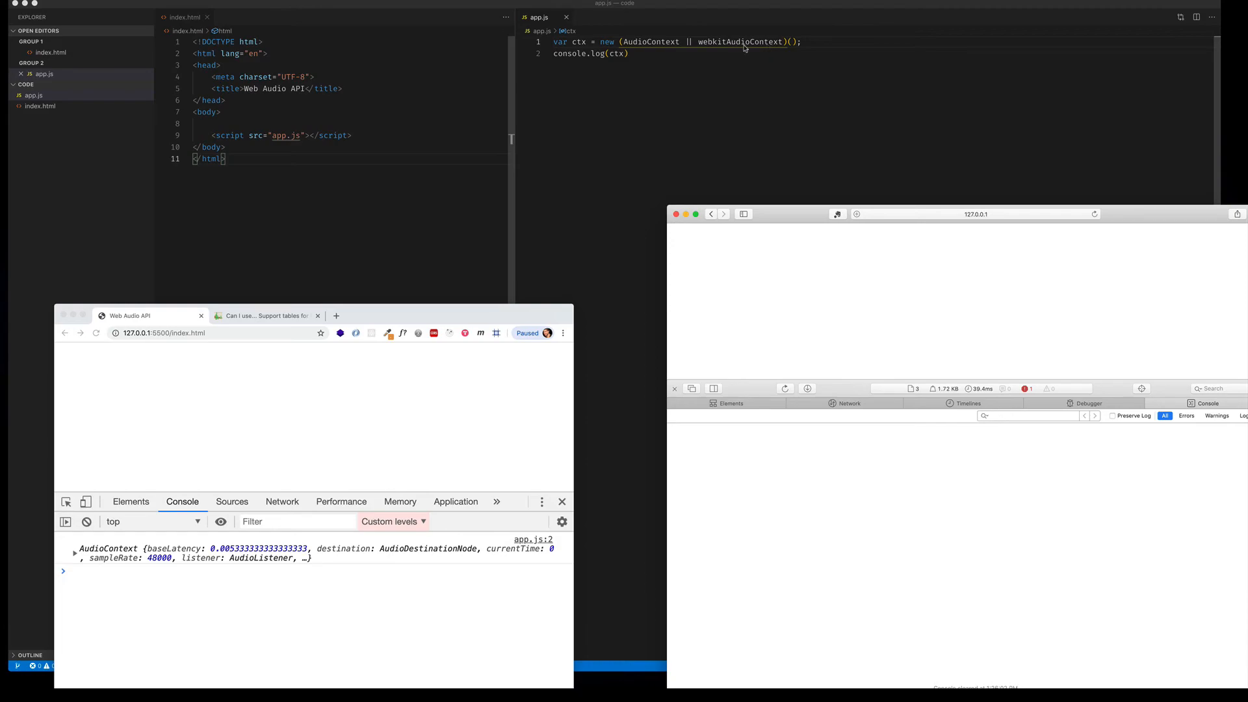
pyautogui.moveTo(749, 67)
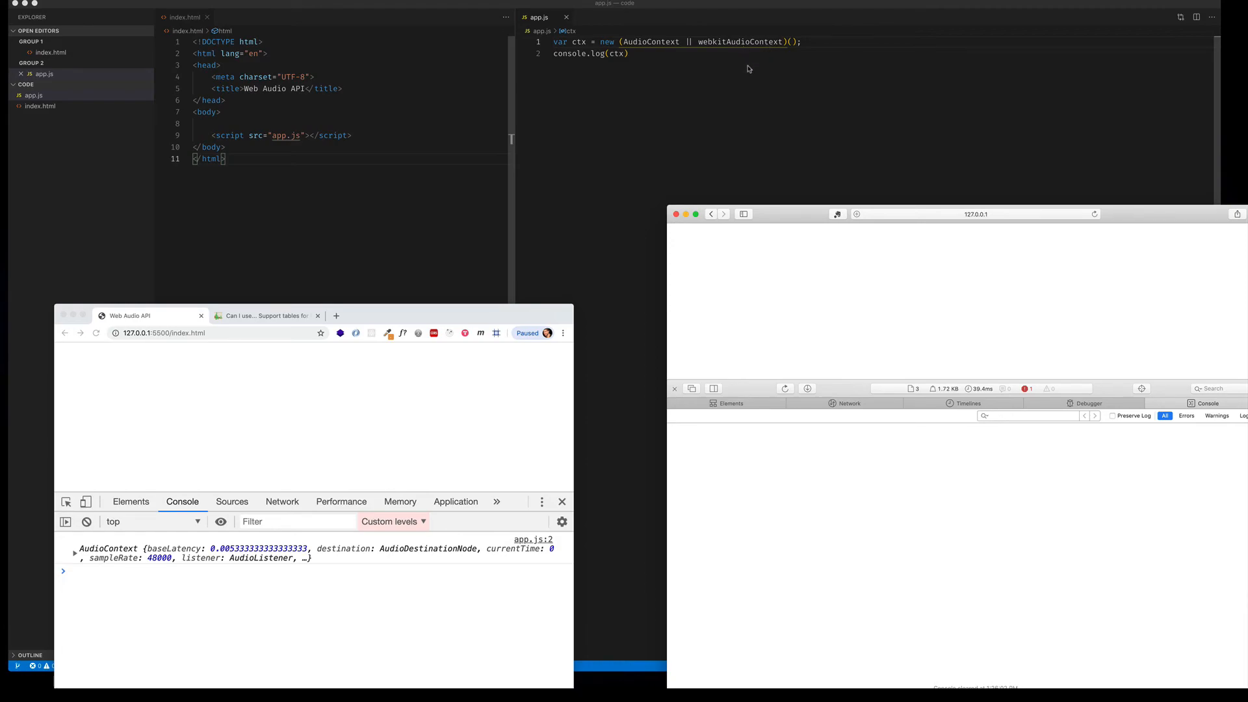
pyautogui.moveTo(780, 121)
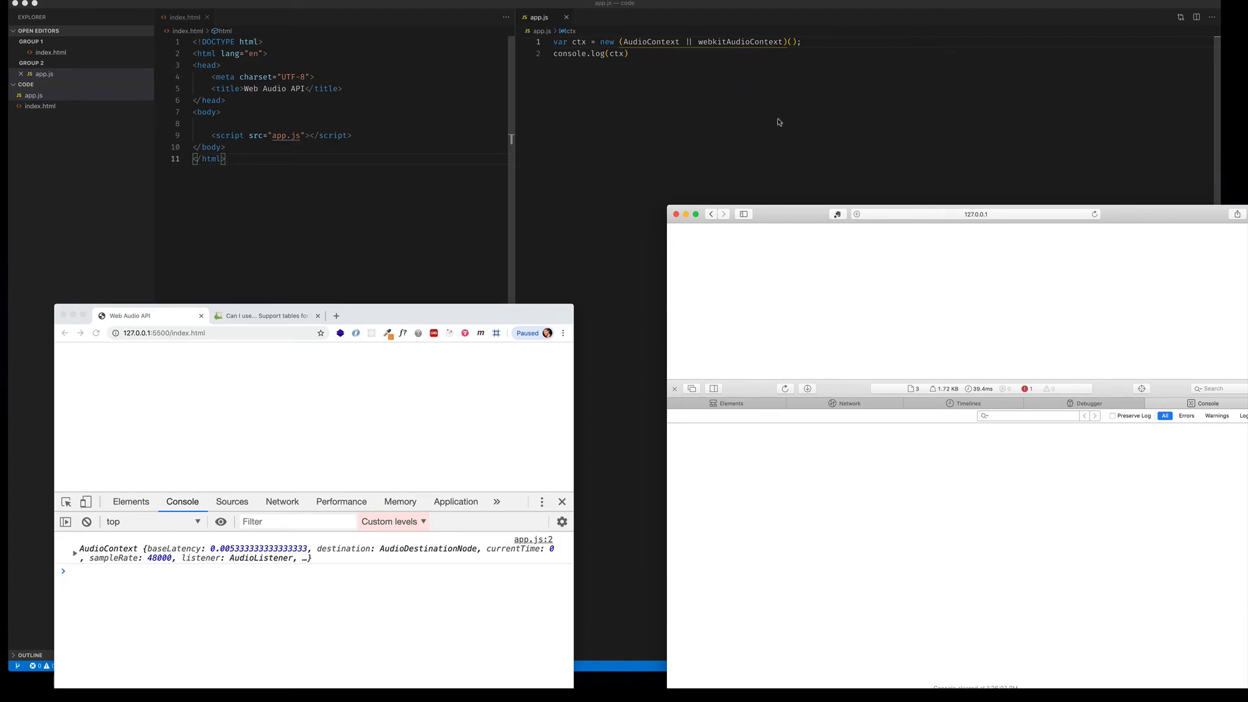